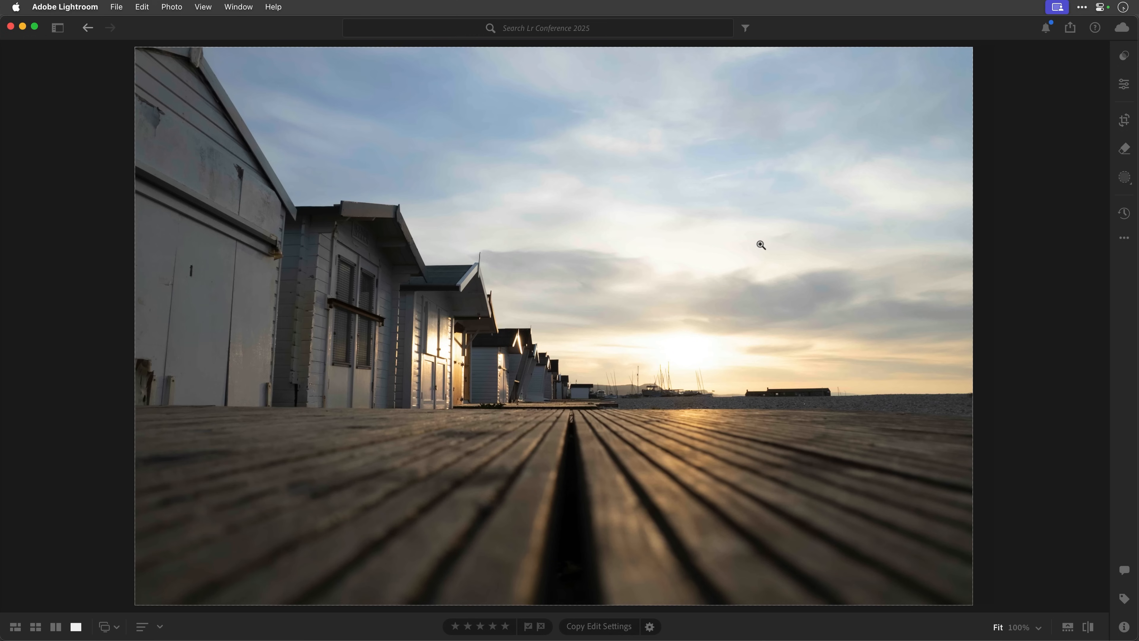
{"action": "mouse_move", "coordinate": [763, 248]}
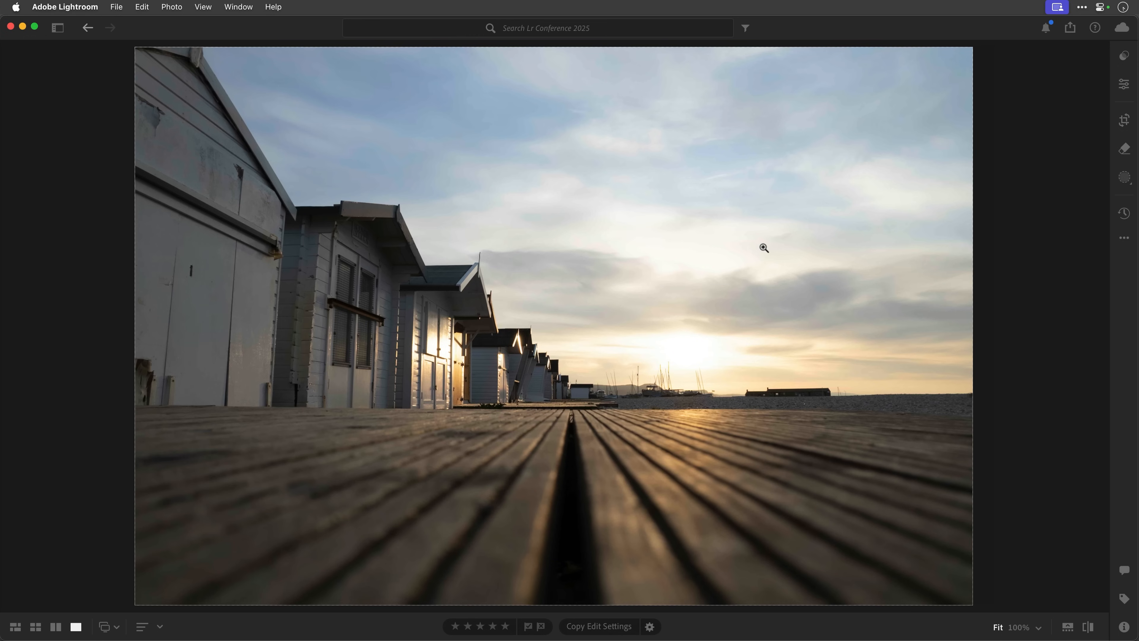
{"action": "mouse_move", "coordinate": [785, 274]}
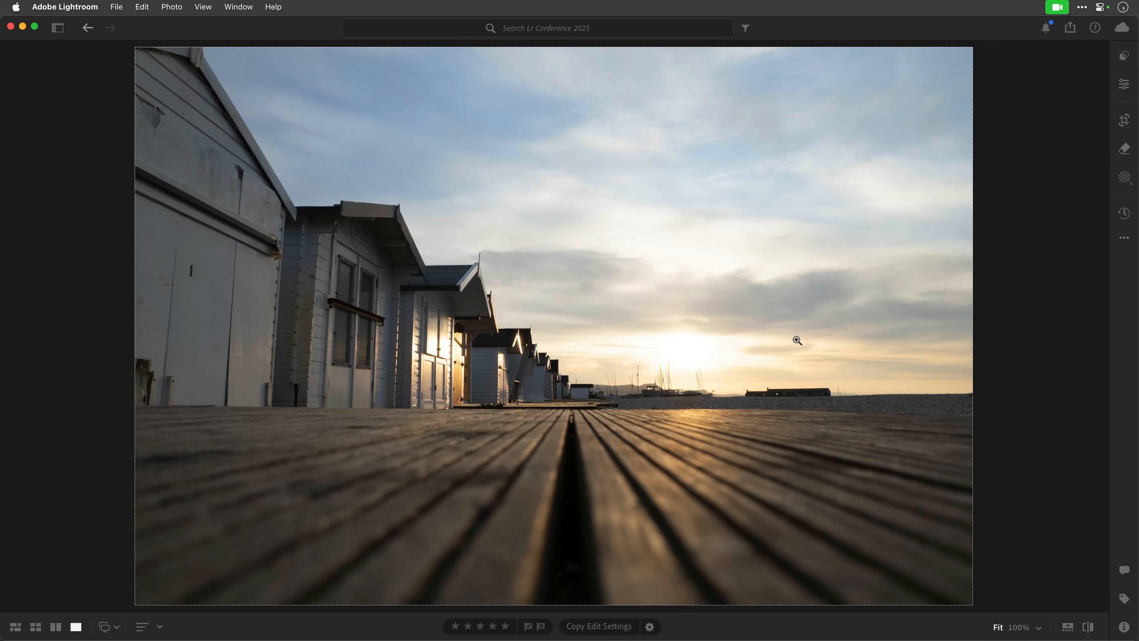
{"action": "mouse_move", "coordinate": [570, 493]}
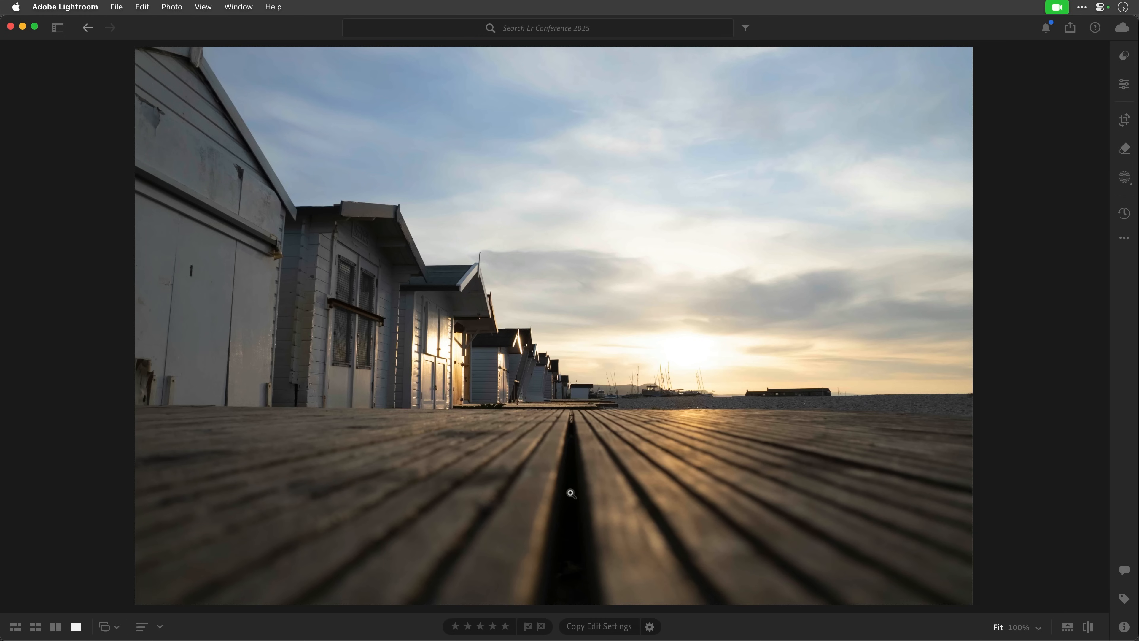
{"action": "mouse_move", "coordinate": [463, 346]}
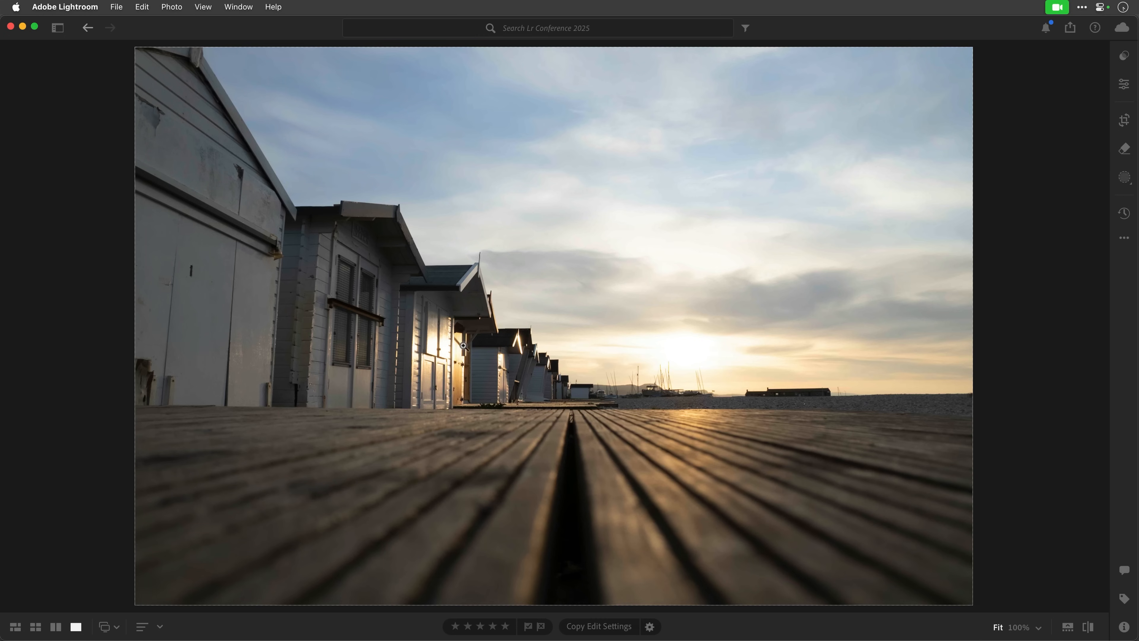
{"action": "mouse_move", "coordinate": [479, 355]}
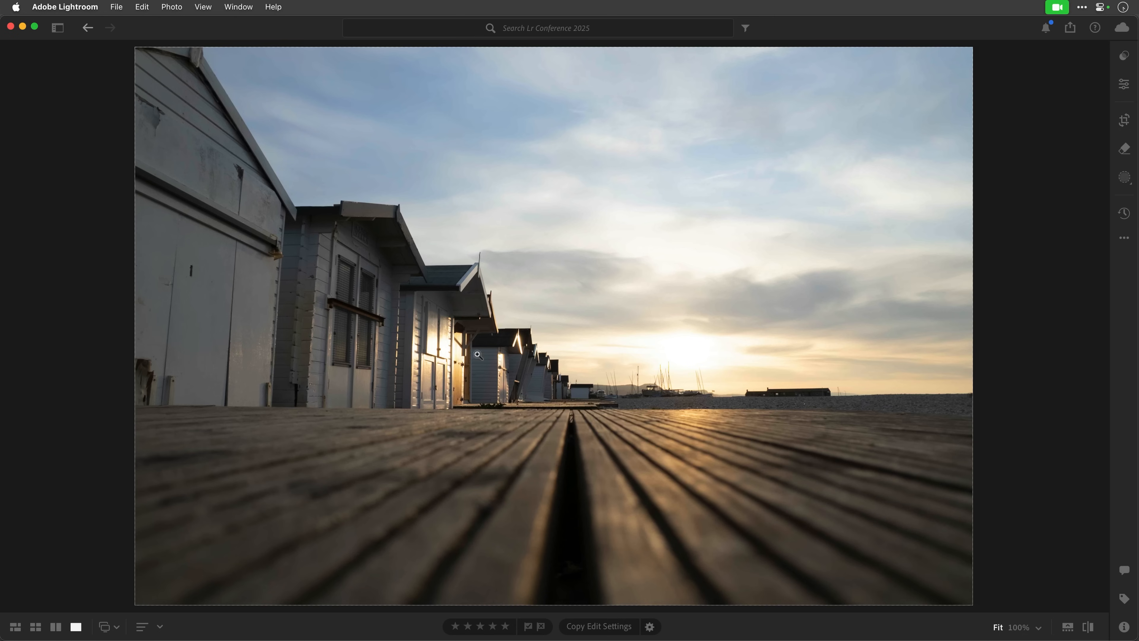
{"action": "mouse_move", "coordinate": [284, 277]}
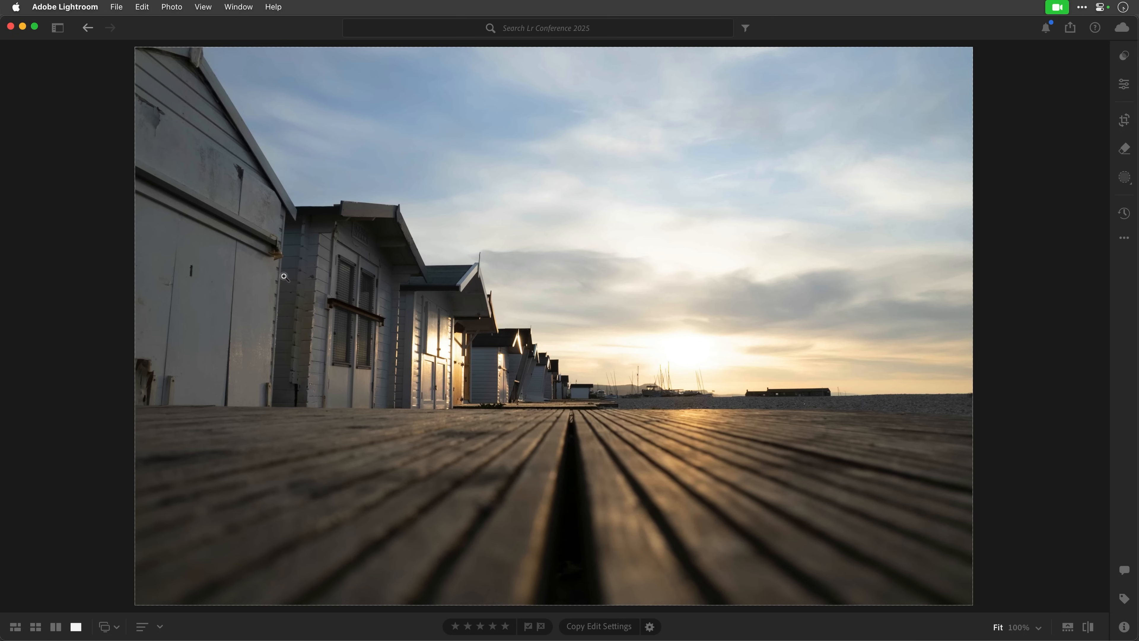
{"action": "mouse_move", "coordinate": [322, 282]}
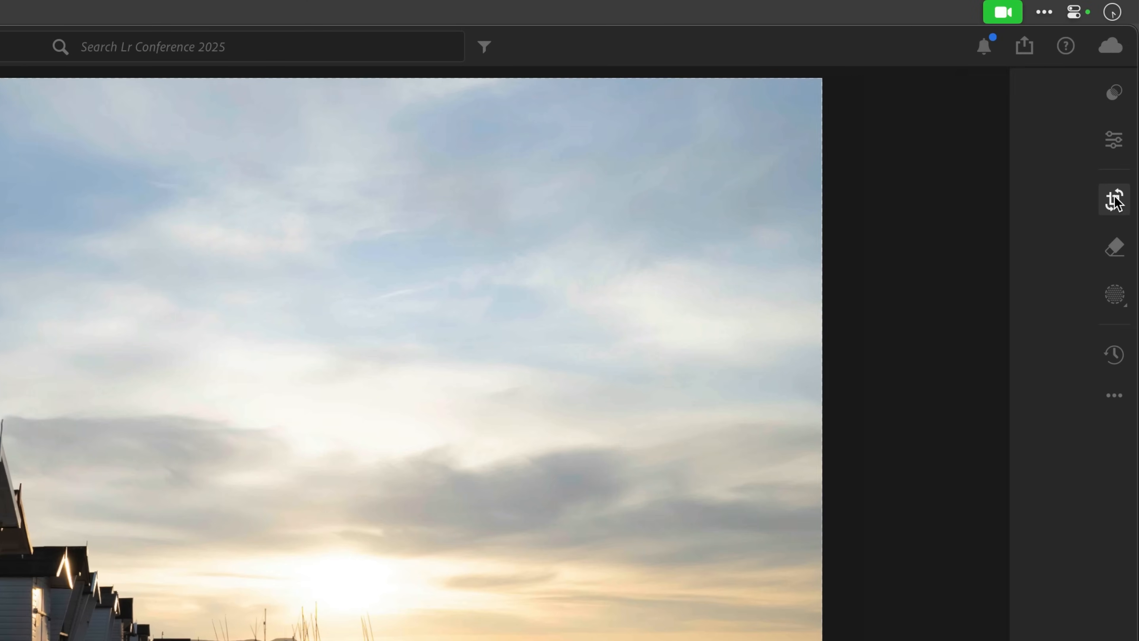
Apply Geometry > Upright Auto to straighten the huts and horizon, then return to Edit
{"action": "left_click", "coordinate": [1114, 200]}
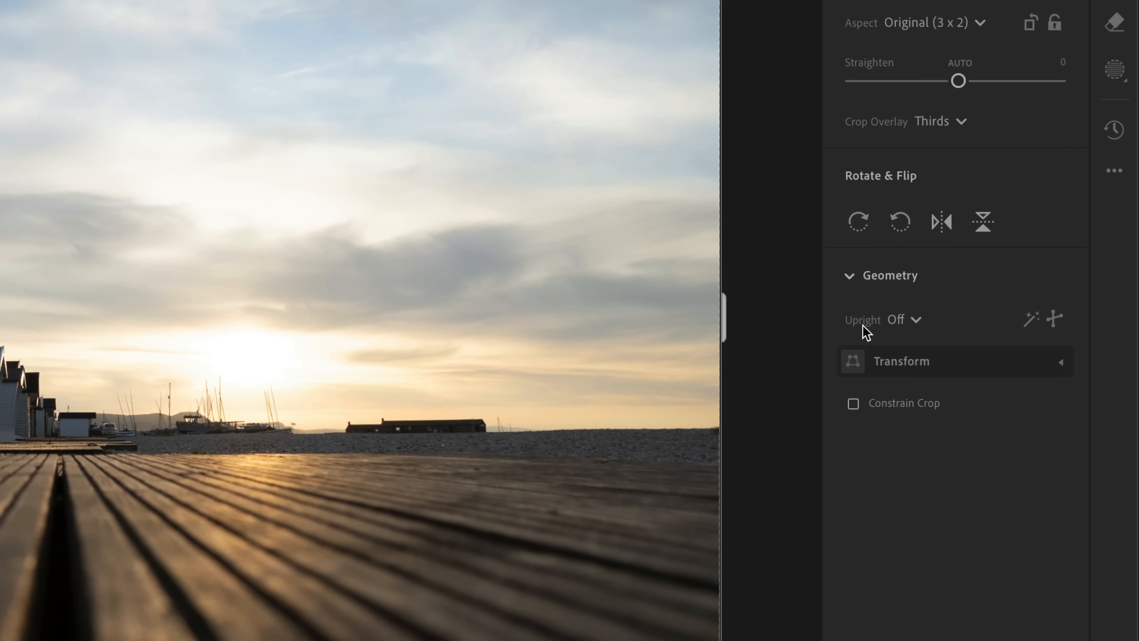
{"action": "mouse_move", "coordinate": [921, 328]}
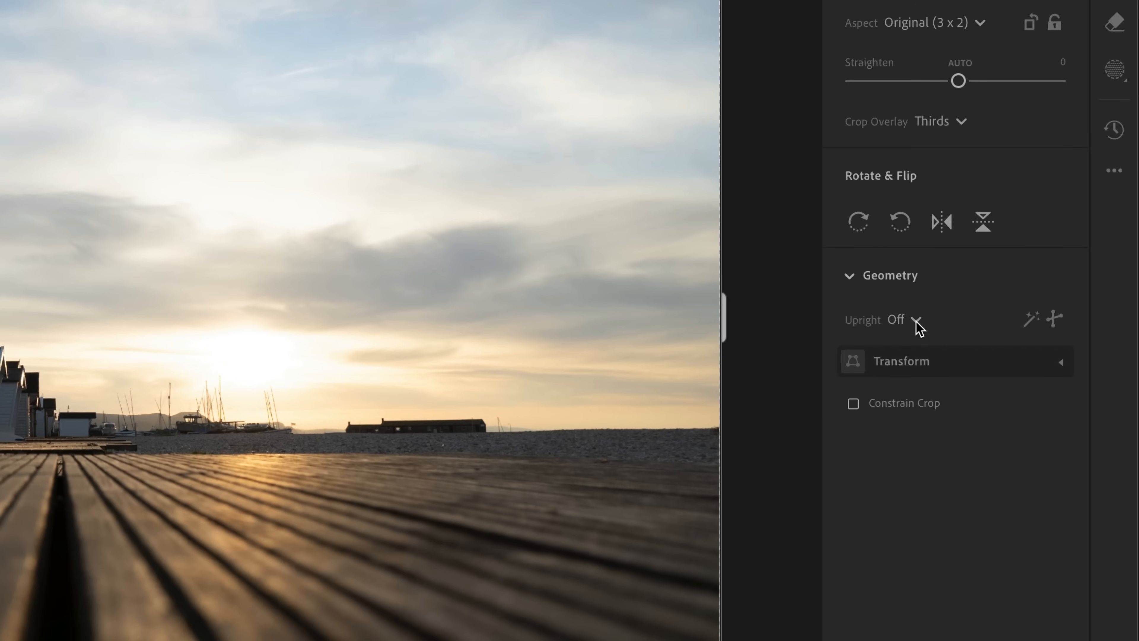
{"action": "left_click", "coordinate": [902, 320]}
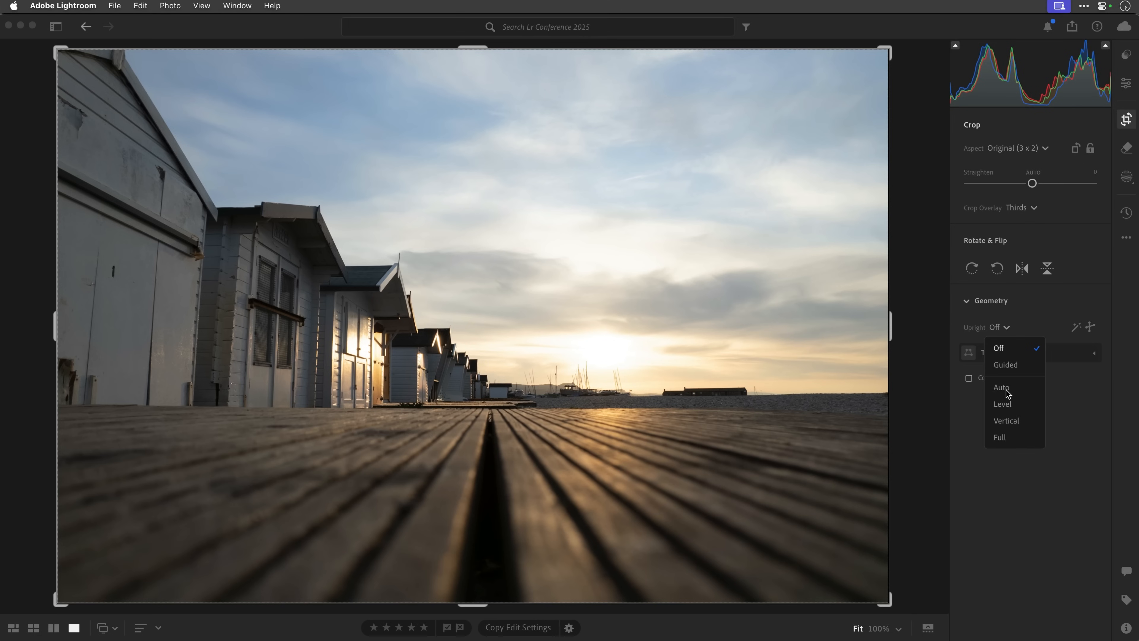
{"action": "left_click", "coordinate": [1002, 387]}
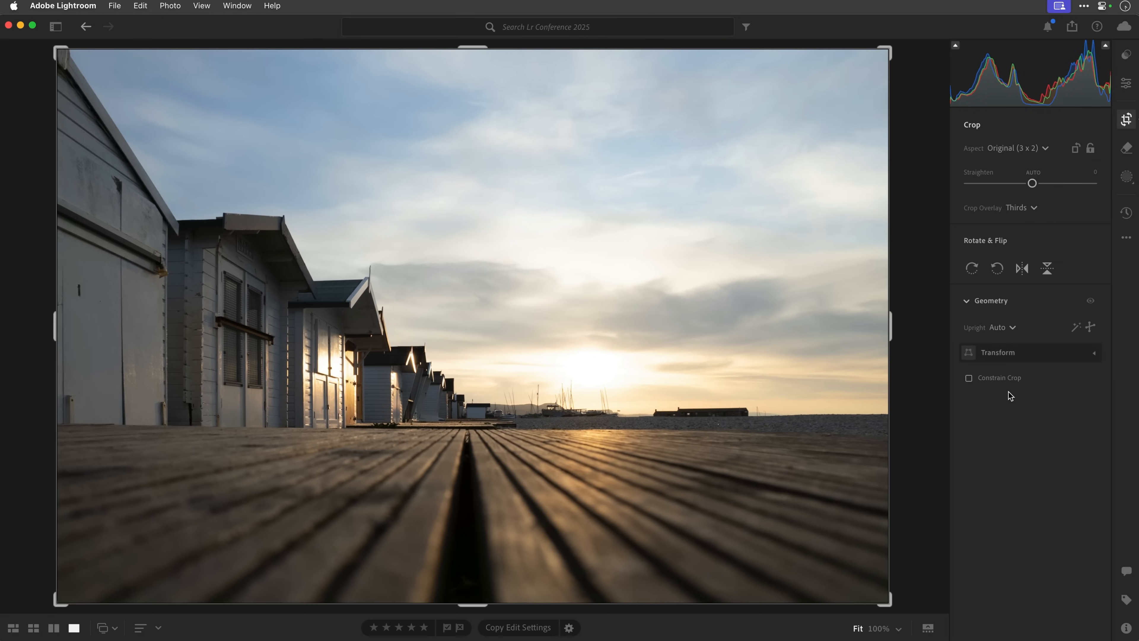
{"action": "left_click", "coordinate": [1124, 83]}
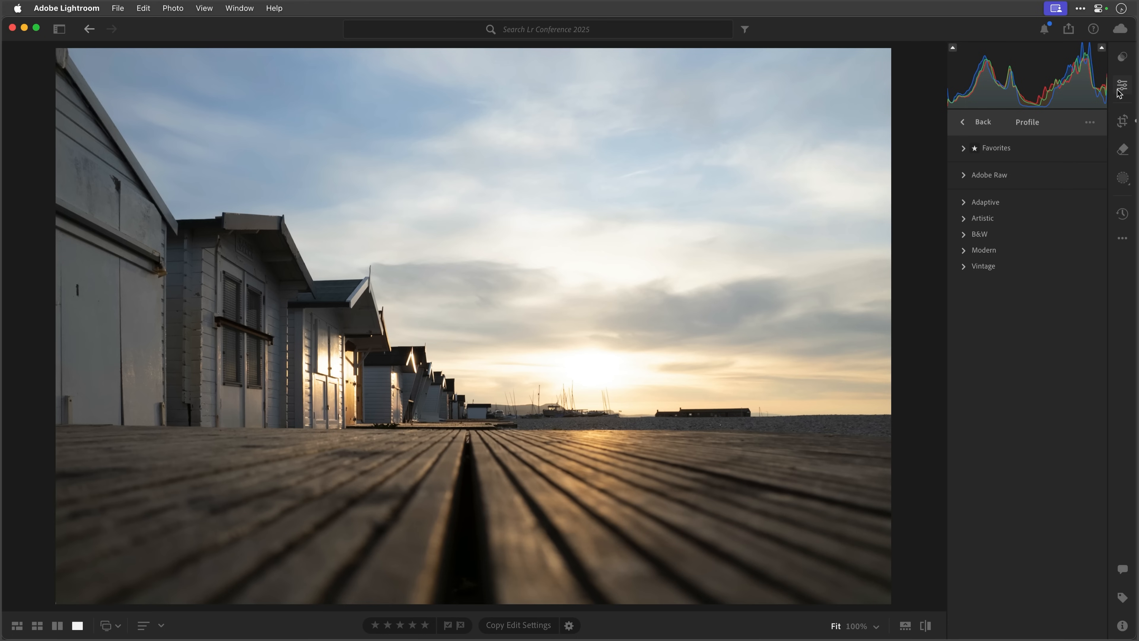
Browse the Recommended presets tab, scrolling through the warm sunset thumbnails to preview them
{"action": "left_click", "coordinate": [1122, 57]}
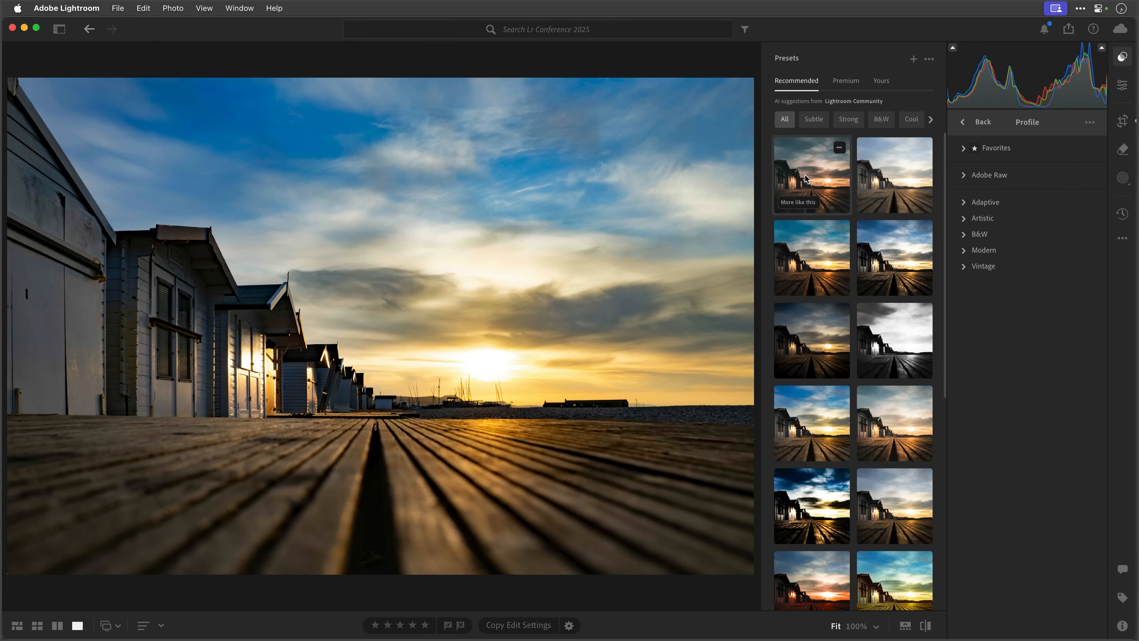
{"action": "left_click", "coordinate": [811, 175]}
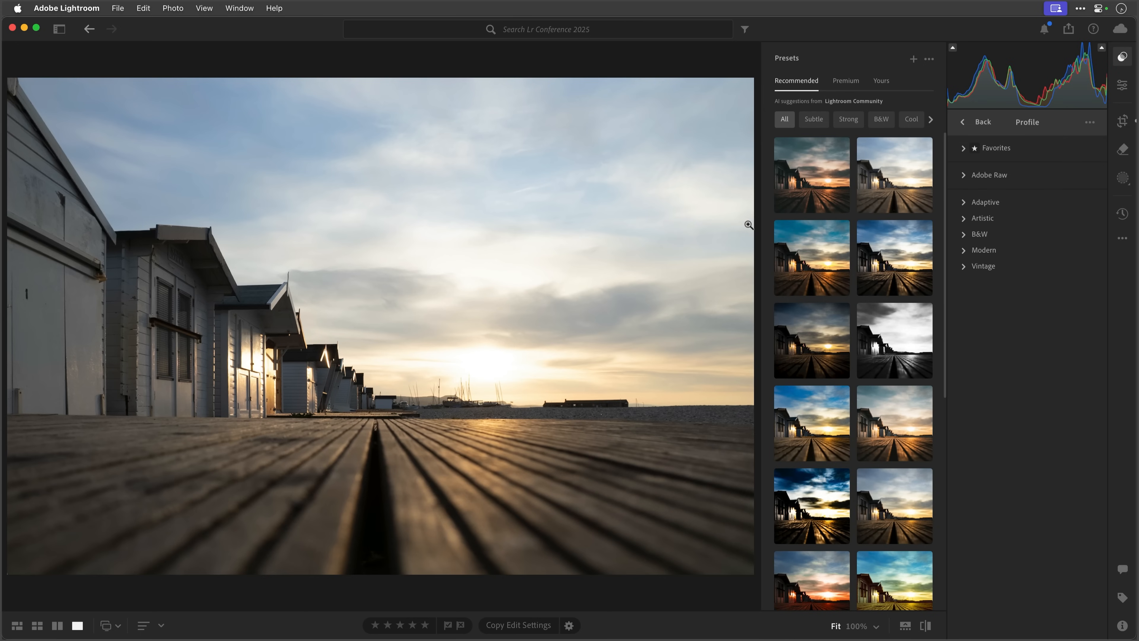
{"action": "mouse_move", "coordinate": [812, 175]}
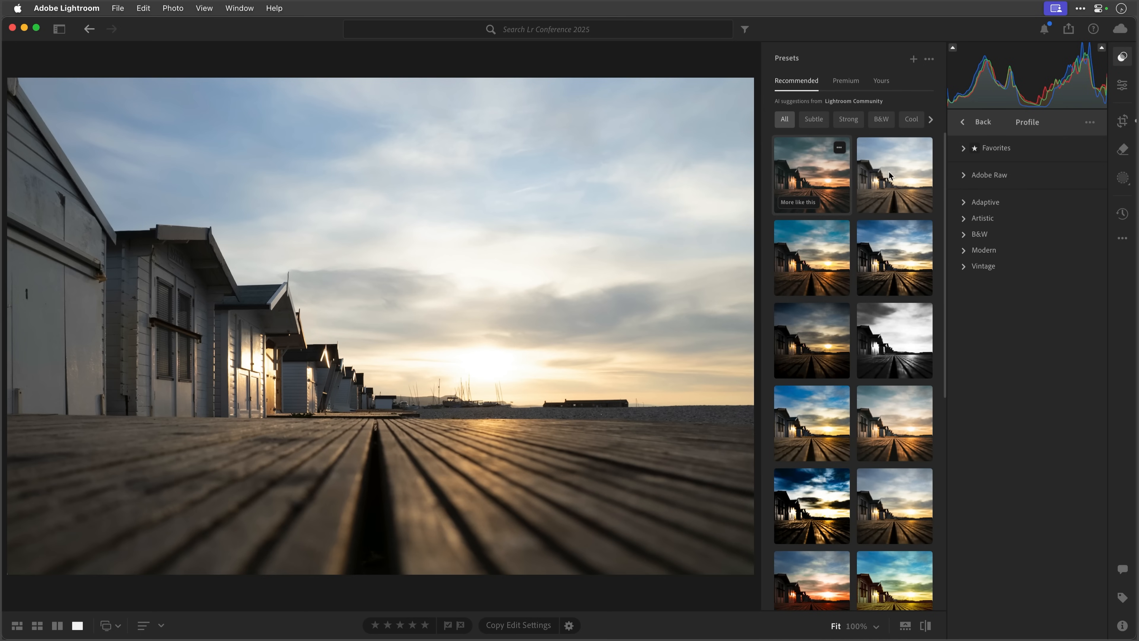
{"action": "mouse_move", "coordinate": [947, 190]}
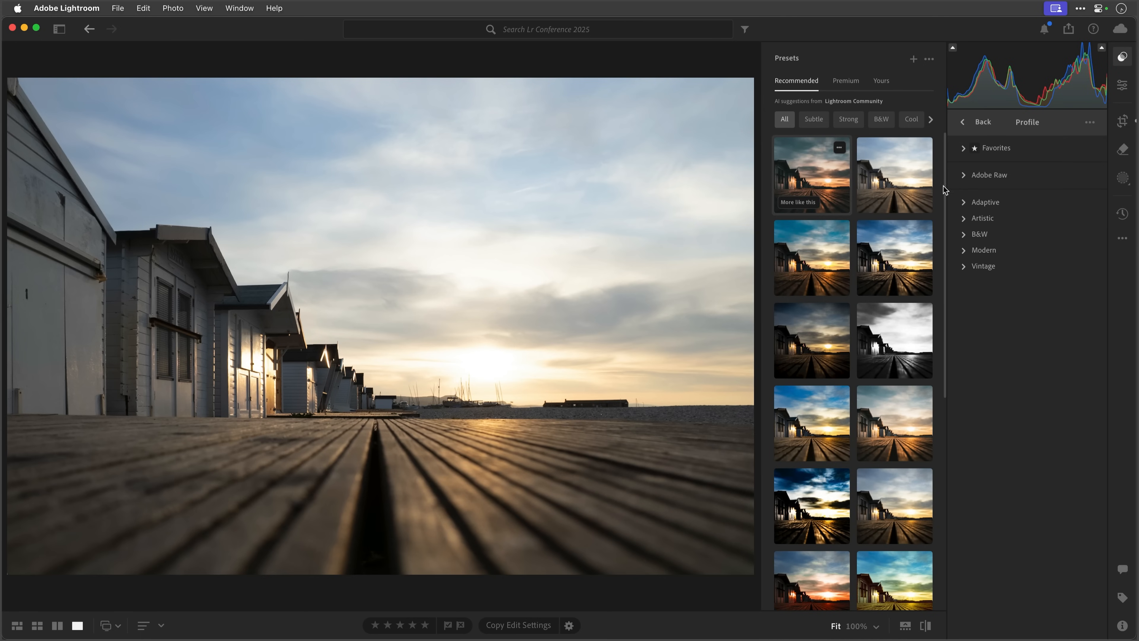
{"action": "mouse_move", "coordinate": [948, 214]}
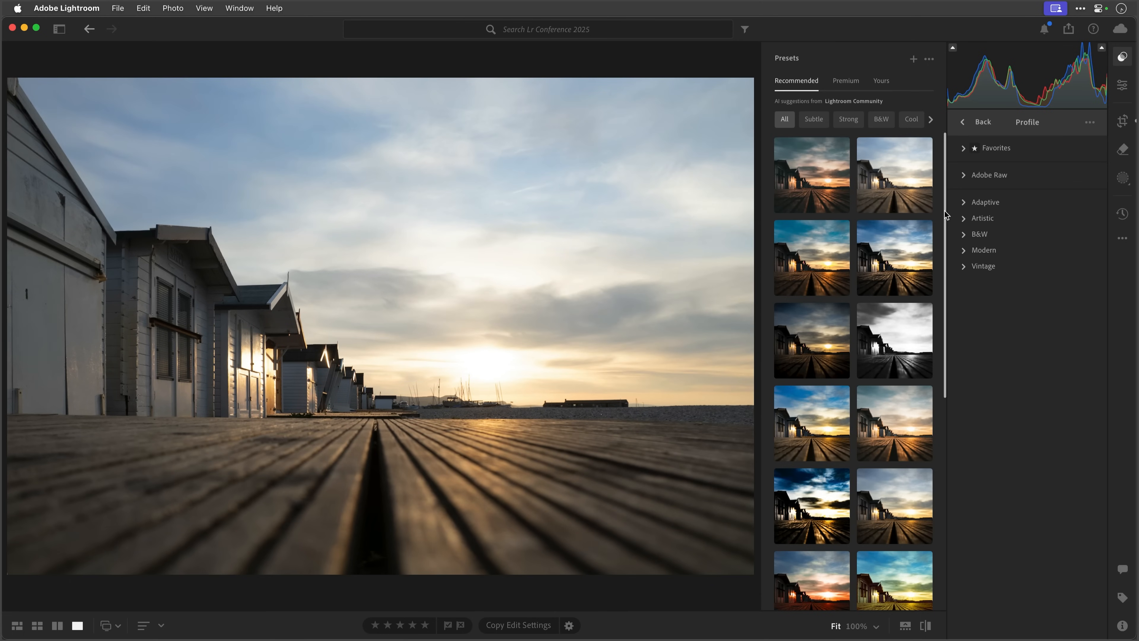
{"action": "scroll", "scroll_direction": "down", "scroll_amount": 3}
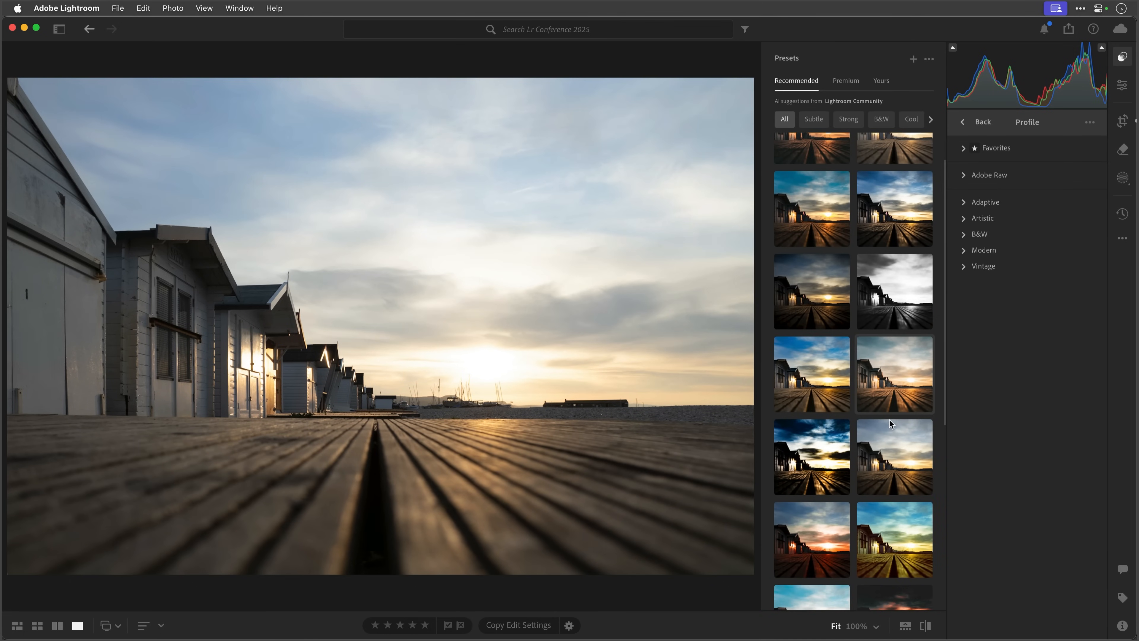
{"action": "mouse_move", "coordinate": [939, 323]}
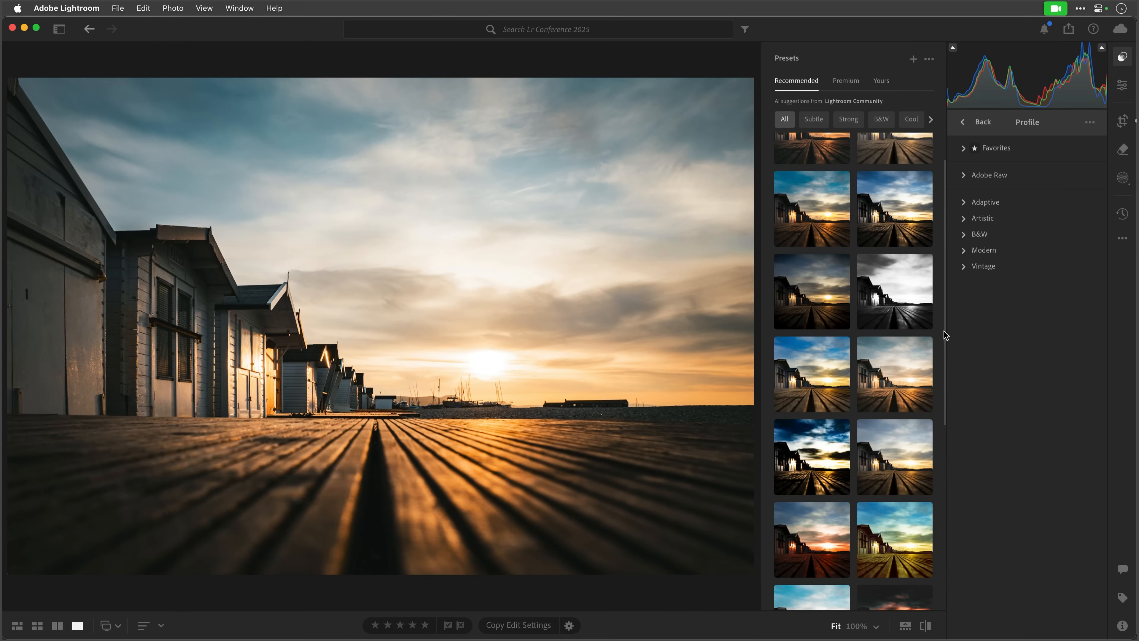
{"action": "scroll", "scroll_direction": "up", "scroll_amount": 3}
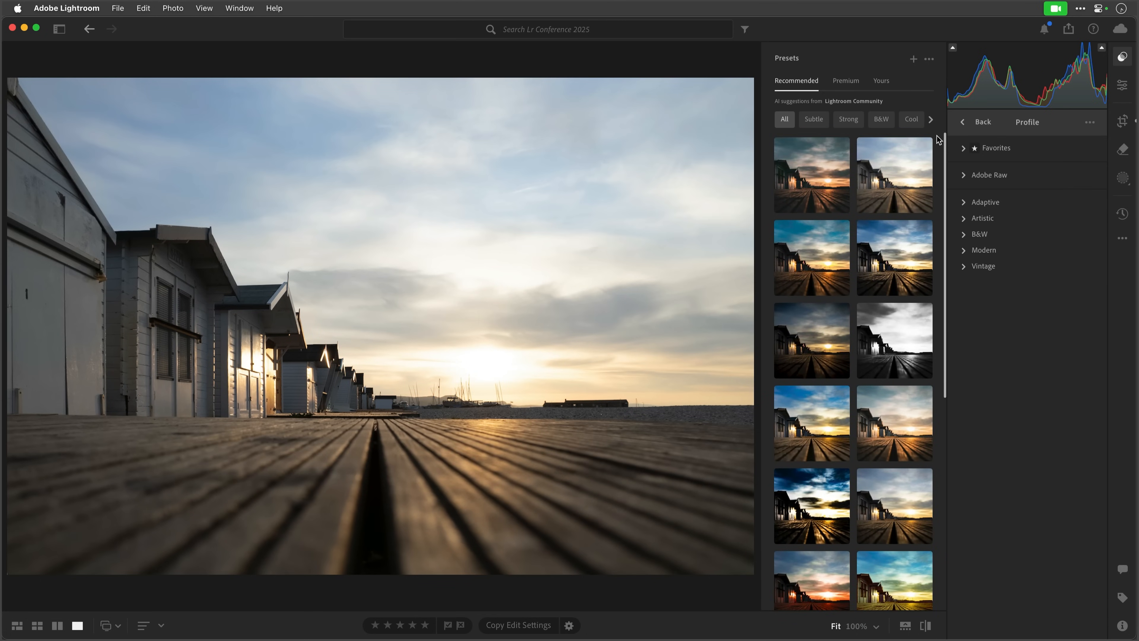
{"action": "mouse_move", "coordinate": [821, 169]}
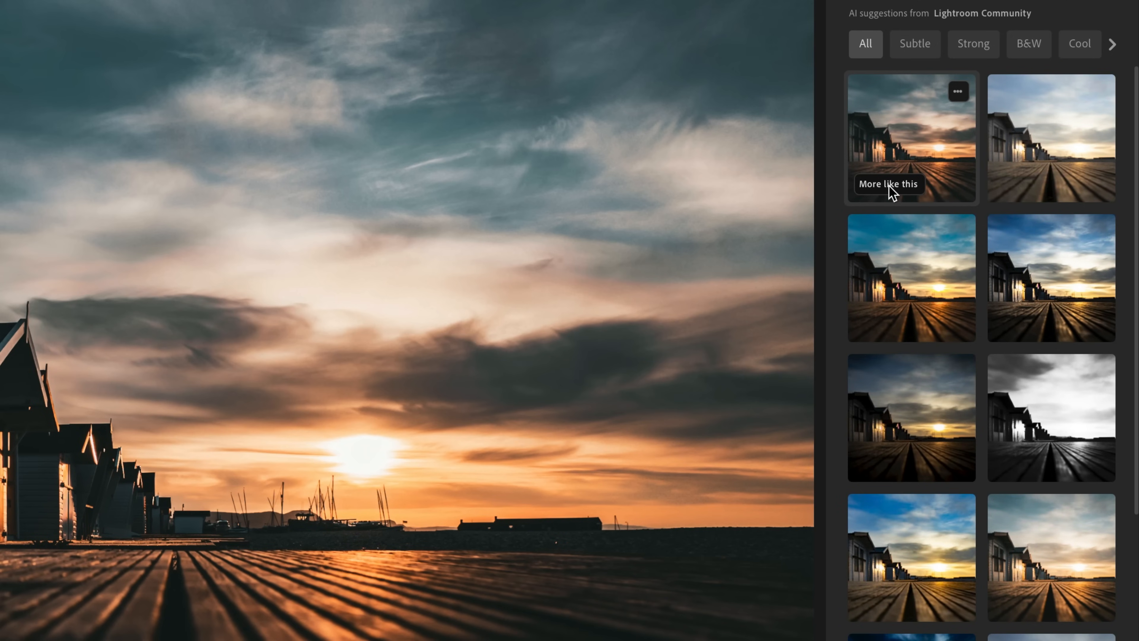
{"action": "mouse_move", "coordinate": [899, 190]}
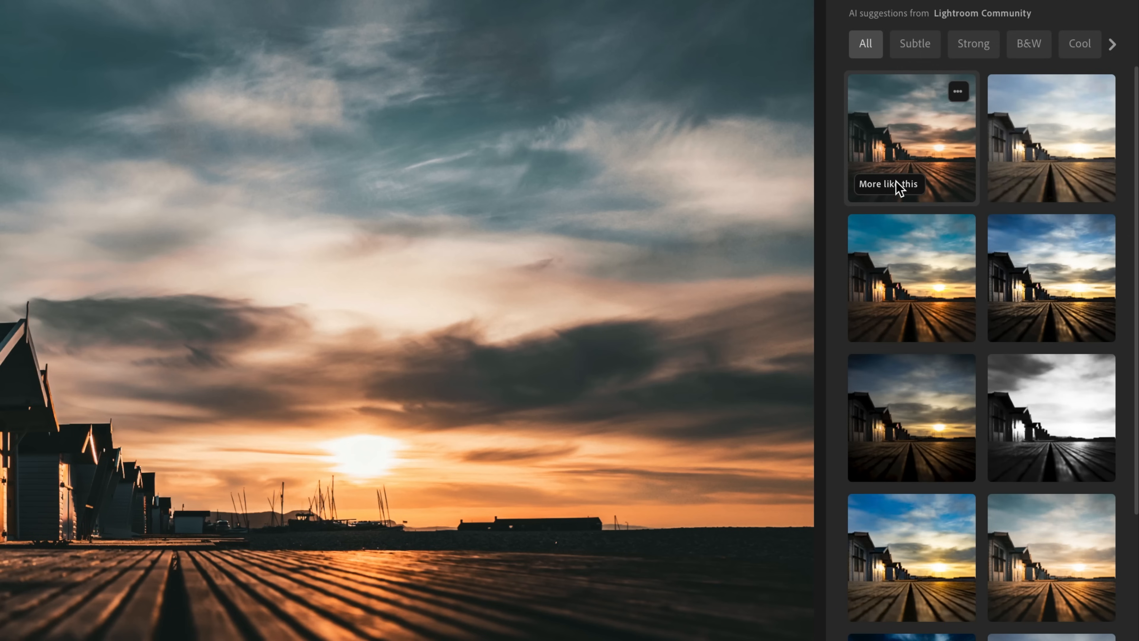
{"action": "mouse_move", "coordinate": [893, 188]}
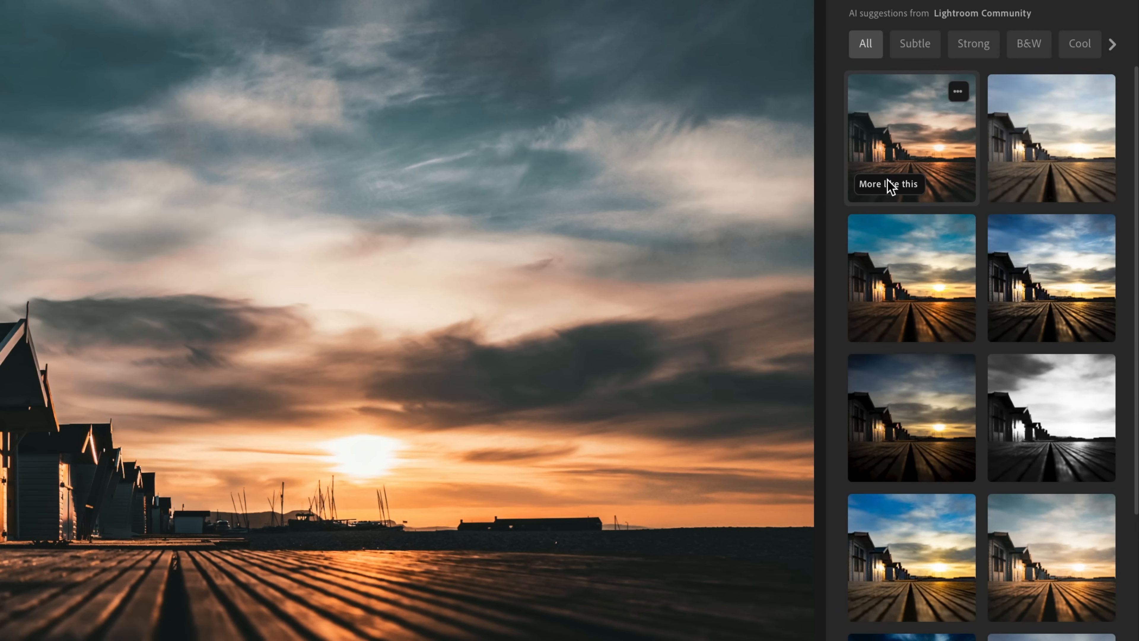
{"action": "mouse_move", "coordinate": [899, 149]}
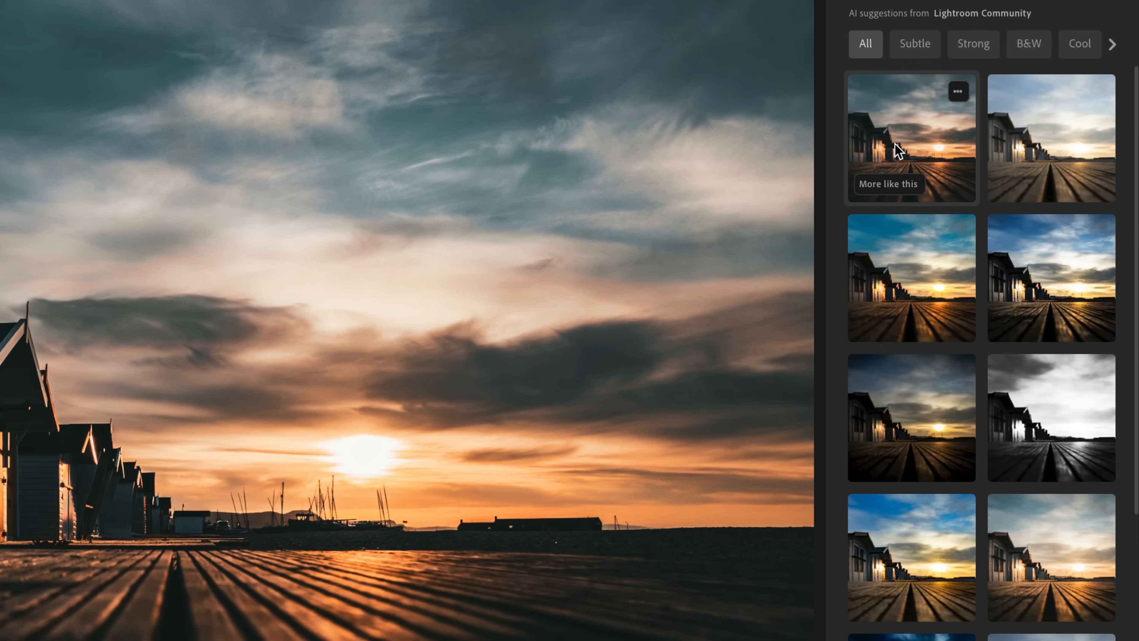
{"action": "mouse_move", "coordinate": [890, 191]}
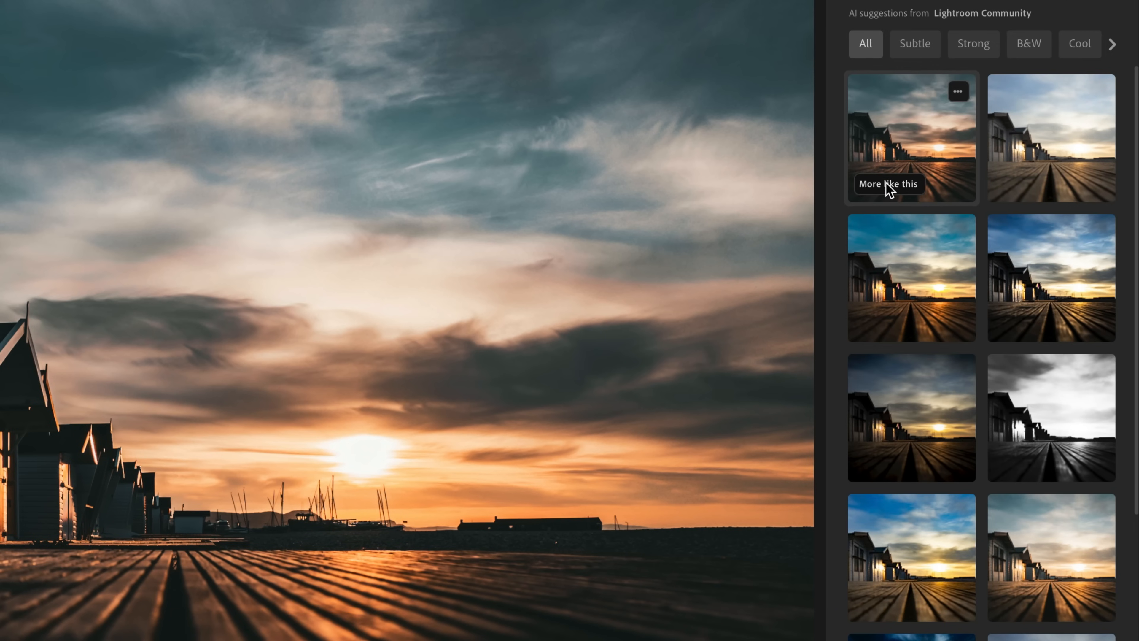
Filter the Recommended presets with the Warm chip to list only warm looks
{"action": "left_click", "coordinate": [888, 183]}
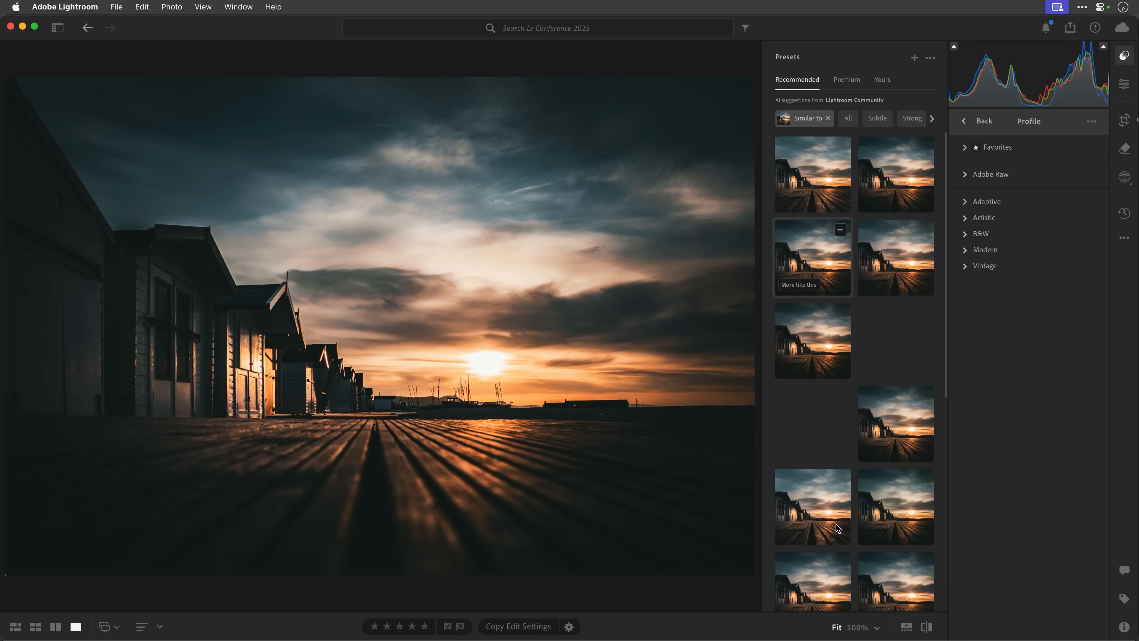
{"action": "mouse_move", "coordinate": [831, 493]}
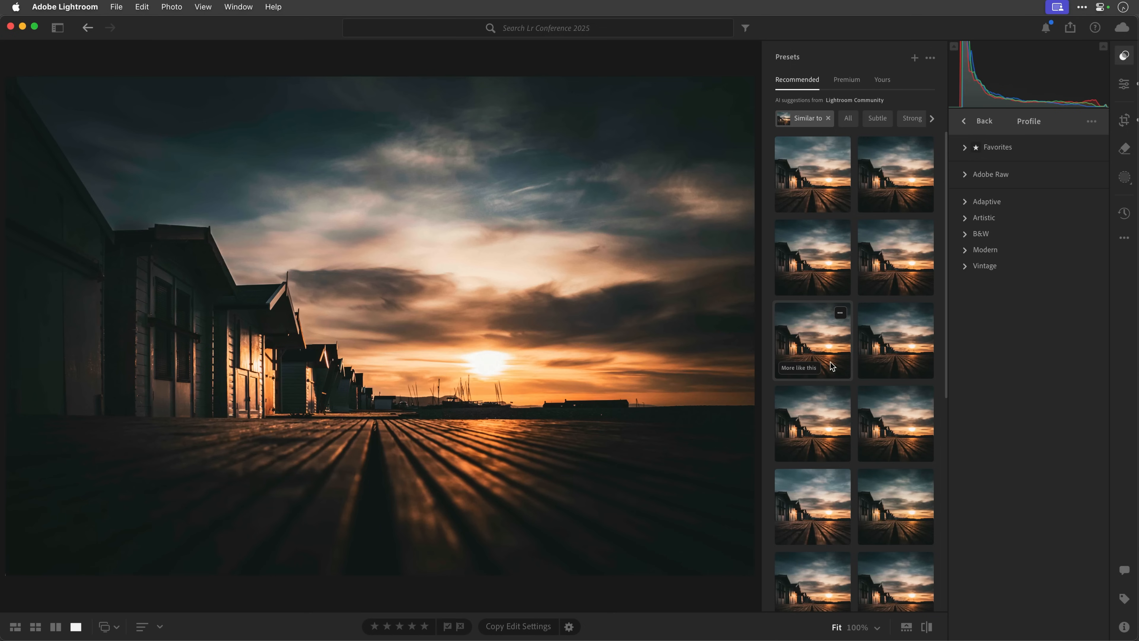
{"action": "mouse_move", "coordinate": [865, 118]}
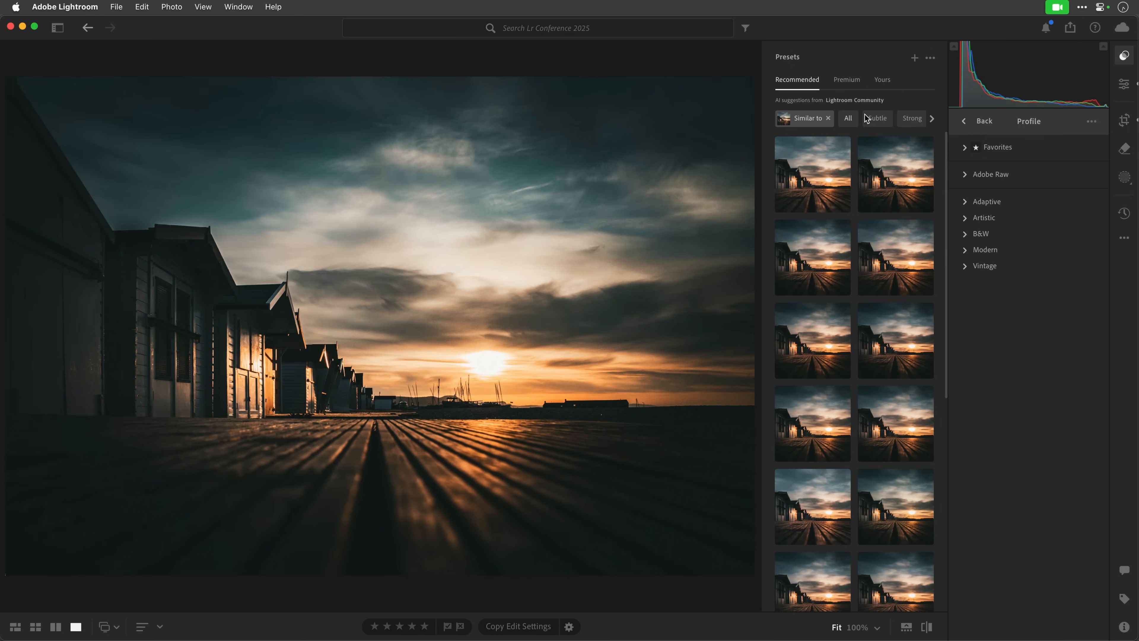
{"action": "mouse_move", "coordinate": [935, 123]}
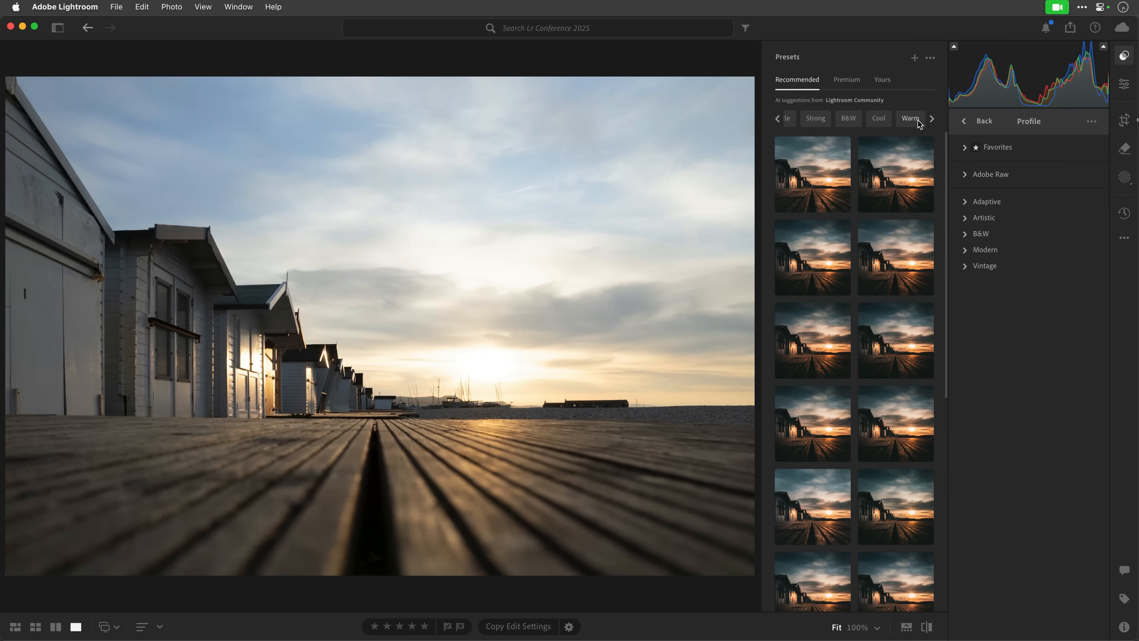
{"action": "mouse_move", "coordinate": [848, 119]}
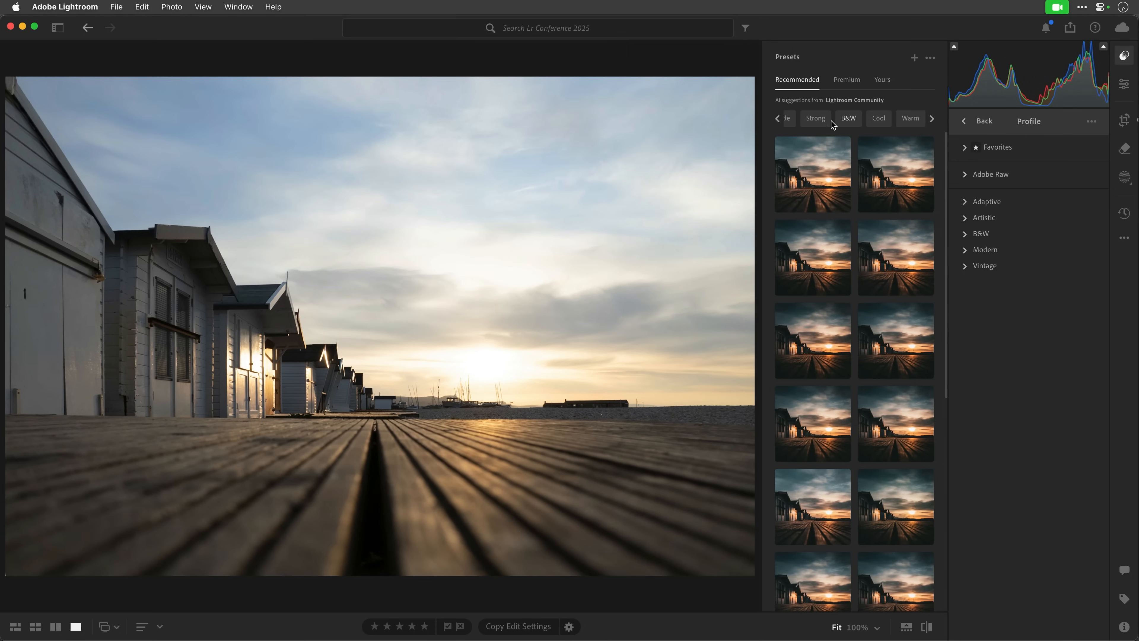
{"action": "mouse_move", "coordinate": [910, 122]}
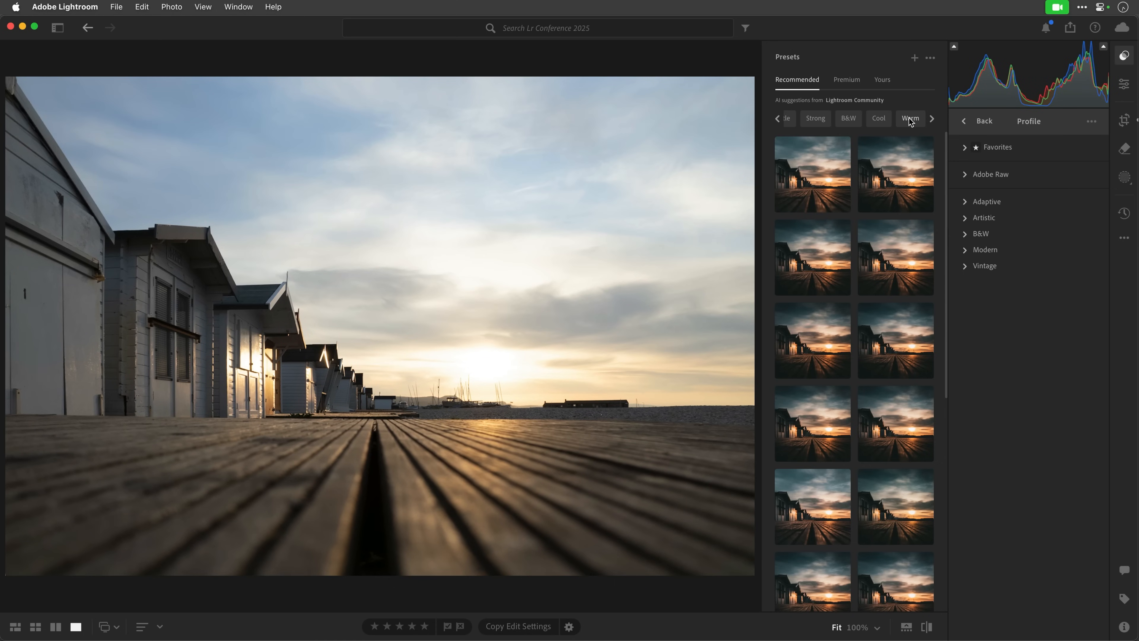
{"action": "left_click", "coordinate": [909, 118]}
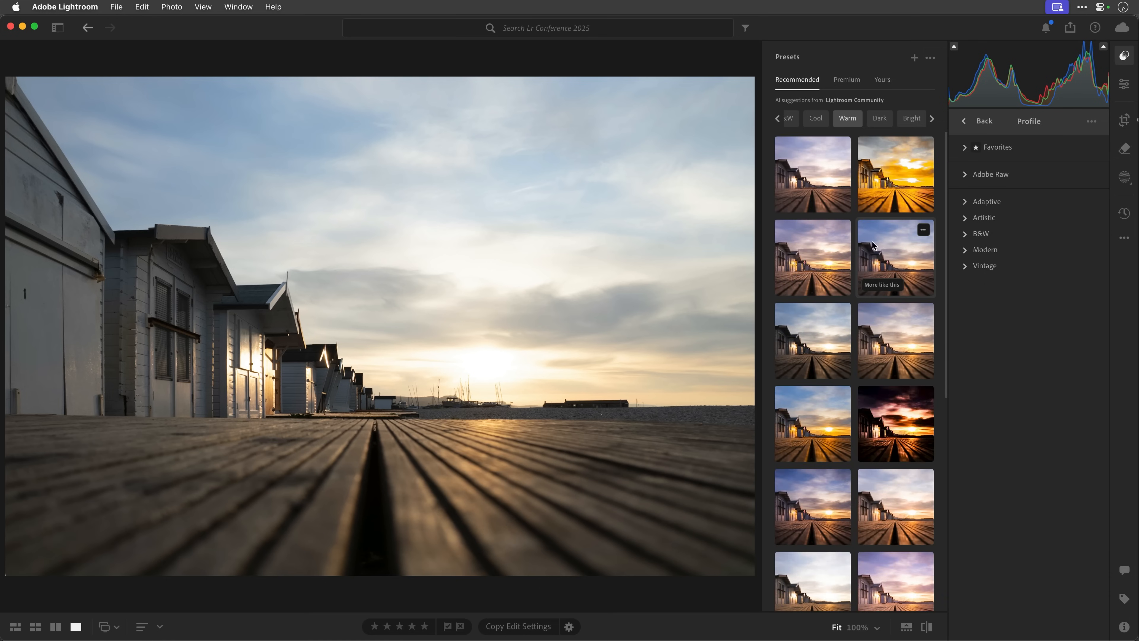
{"action": "mouse_move", "coordinate": [874, 326]}
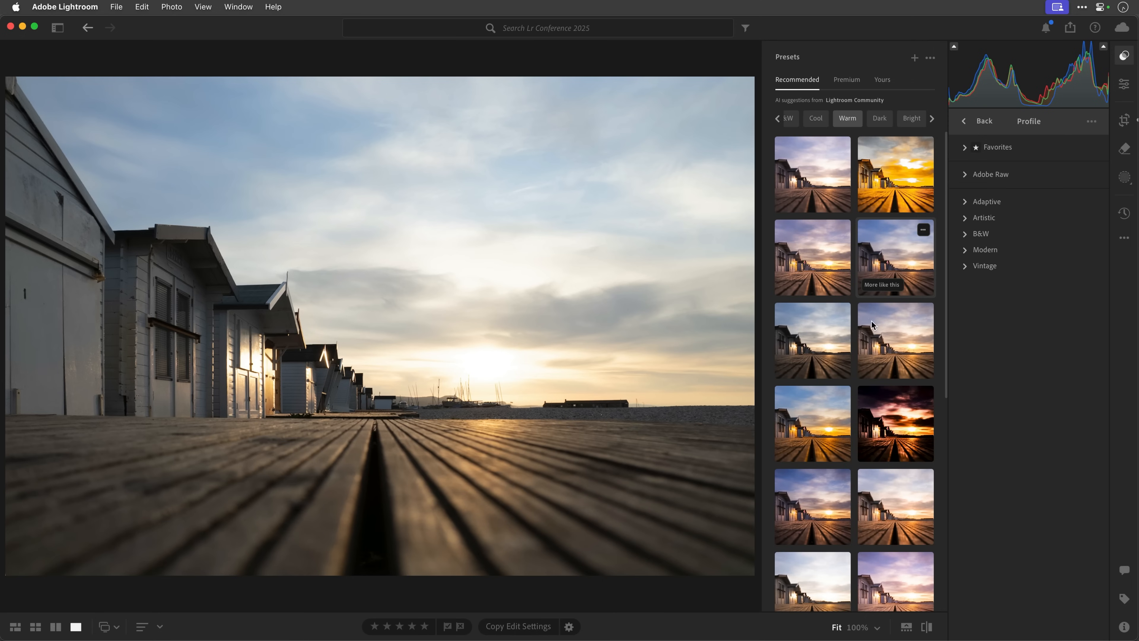
{"action": "mouse_move", "coordinate": [877, 287]}
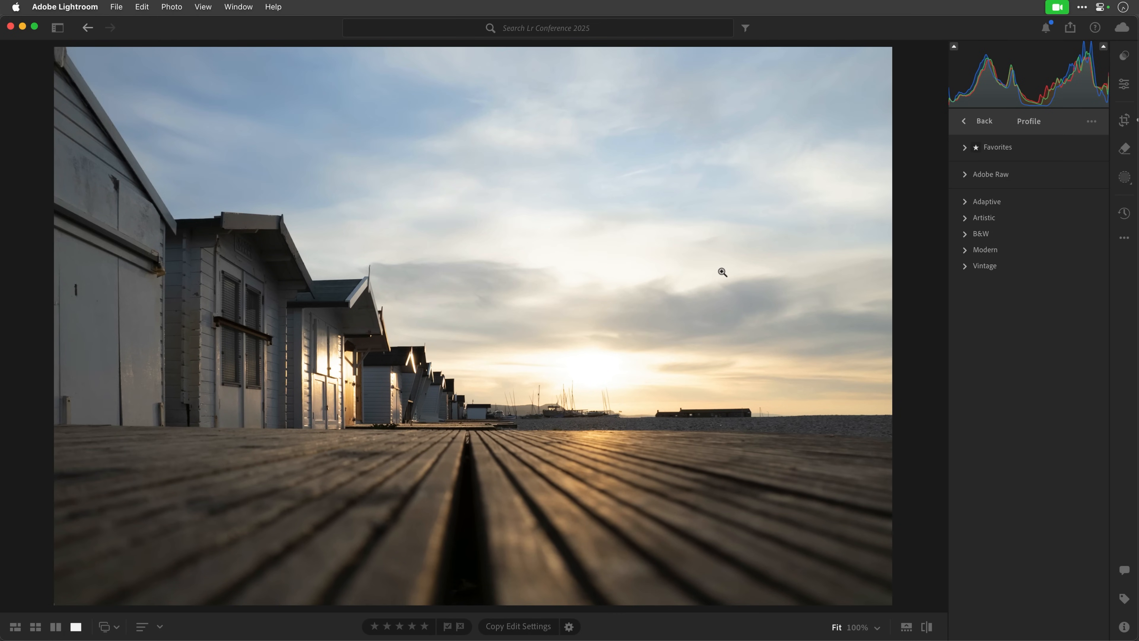
{"action": "mouse_move", "coordinate": [732, 277]}
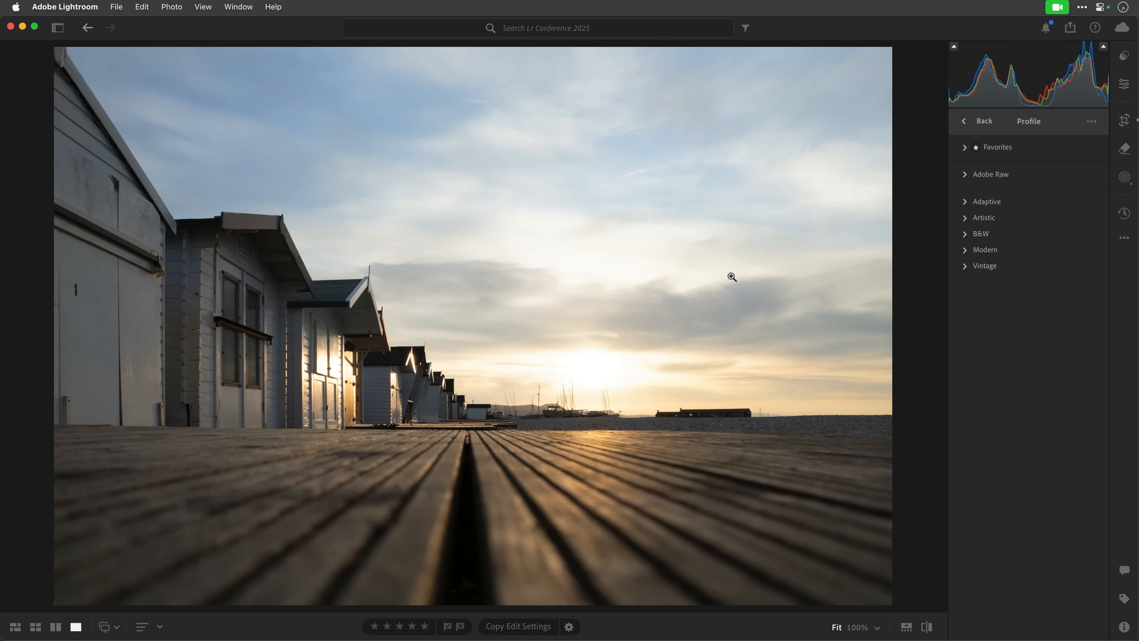
Show the left sidebar with the album library beside the photo
{"action": "left_click", "coordinate": [57, 28]}
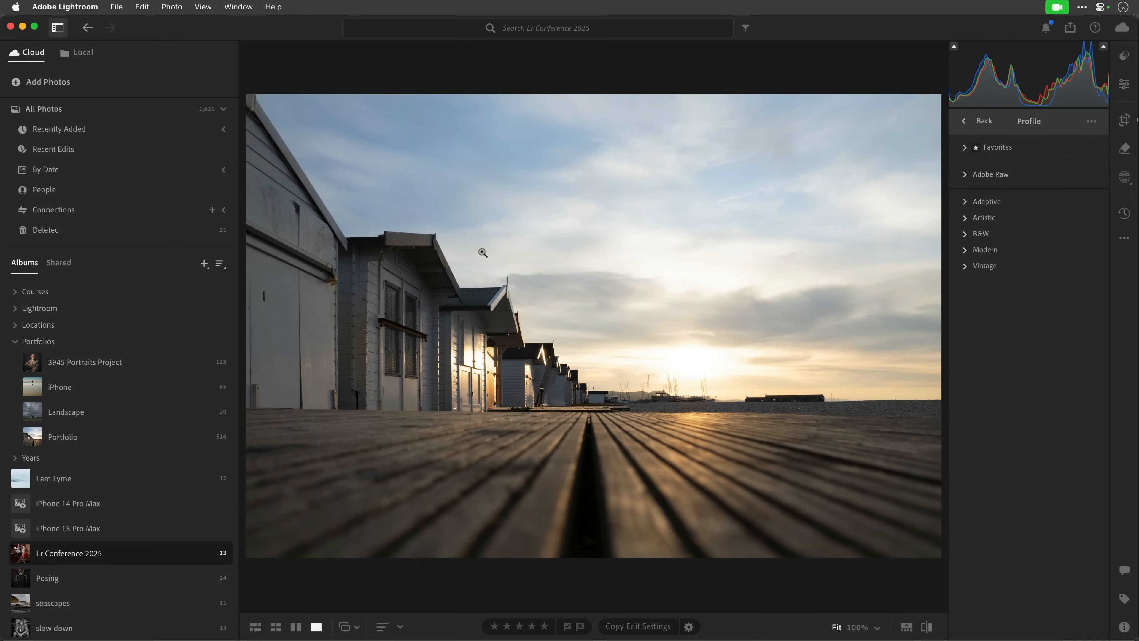
{"action": "mouse_move", "coordinate": [563, 305]}
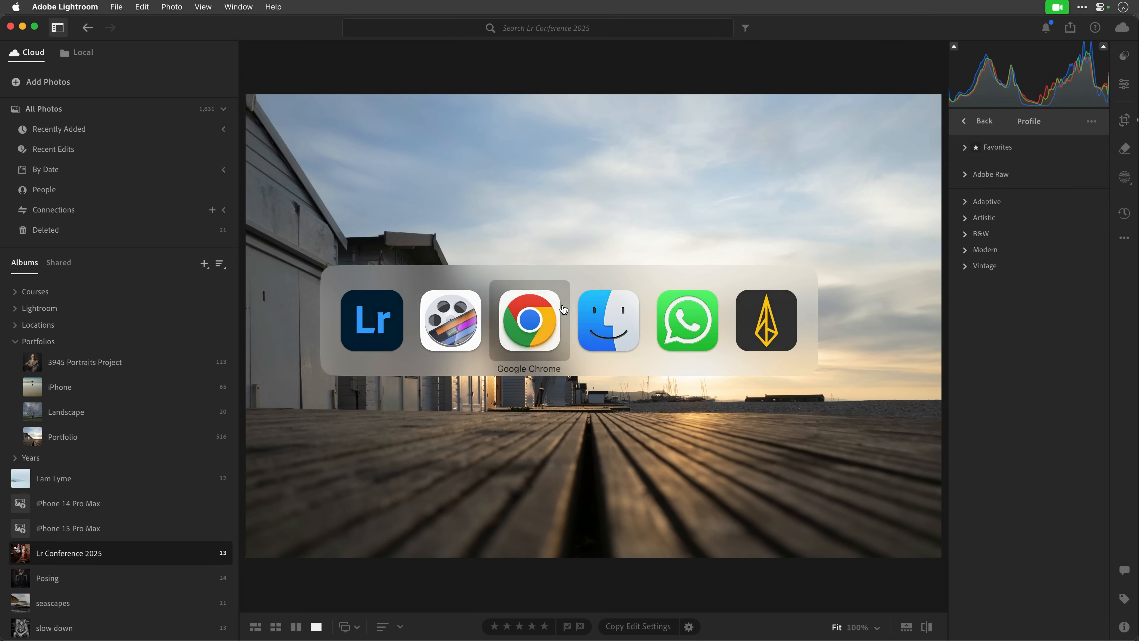
Switch to Chrome and load lightroom.adobe.com in a new tab
{"action": "left_click", "coordinate": [529, 320]}
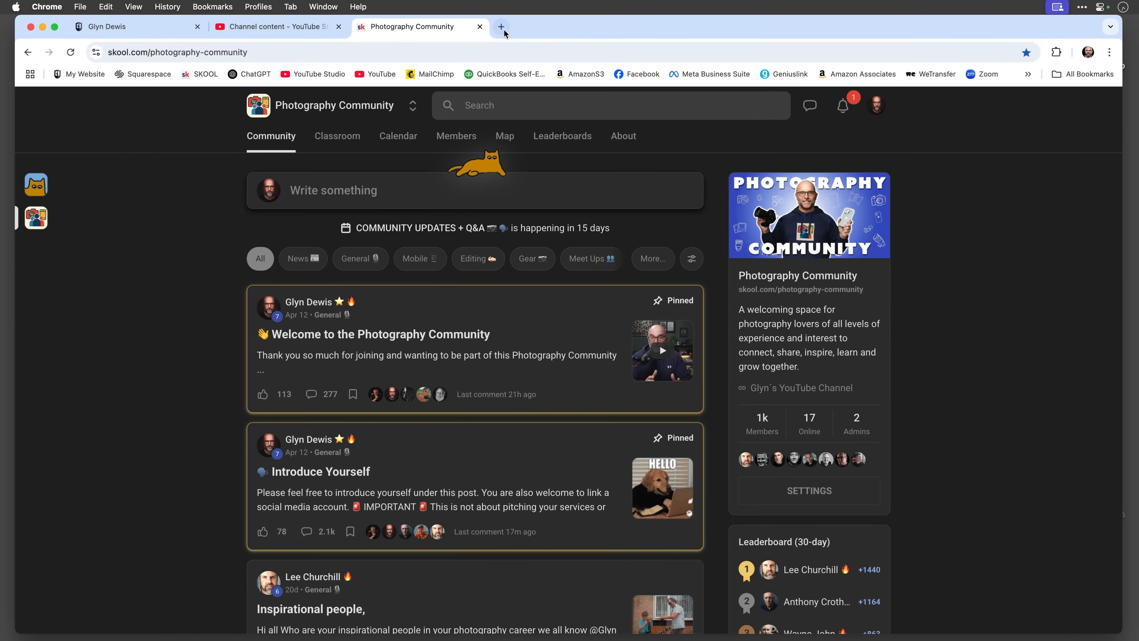
{"action": "left_click", "coordinate": [501, 26]}
{"action": "type", "text": "light"}
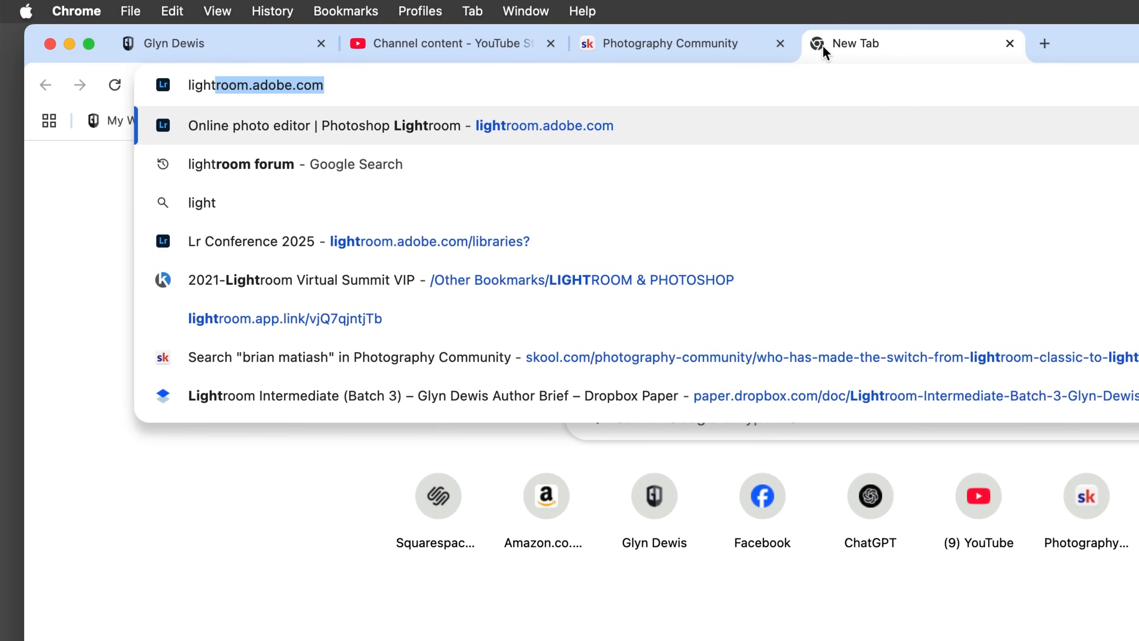
{"action": "left_click", "coordinate": [399, 125]}
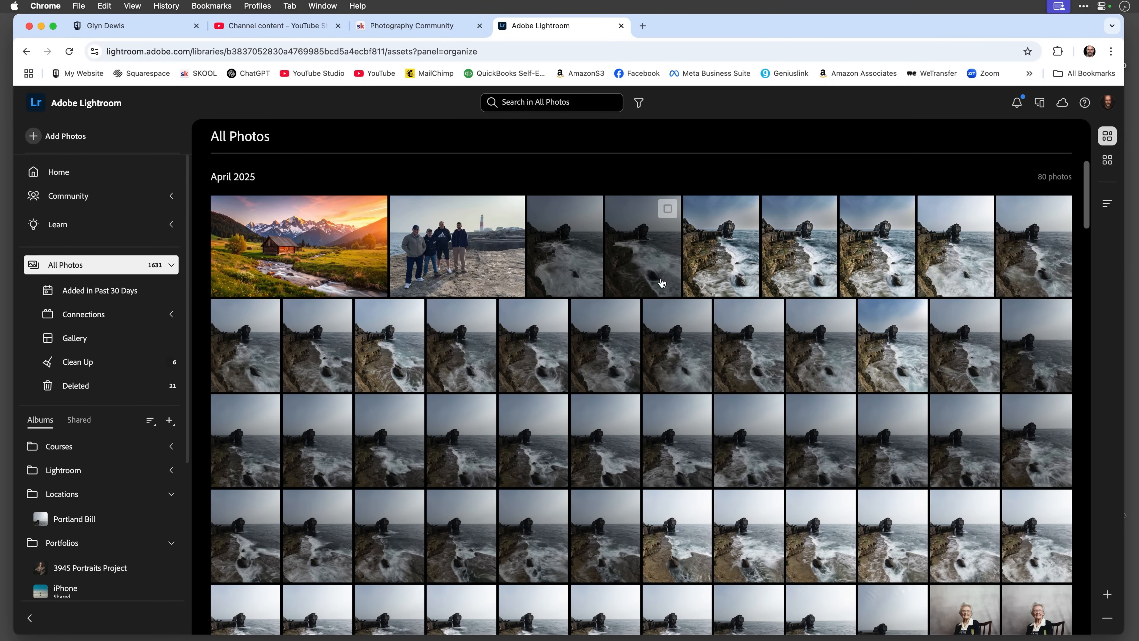
{"action": "mouse_move", "coordinate": [434, 434]}
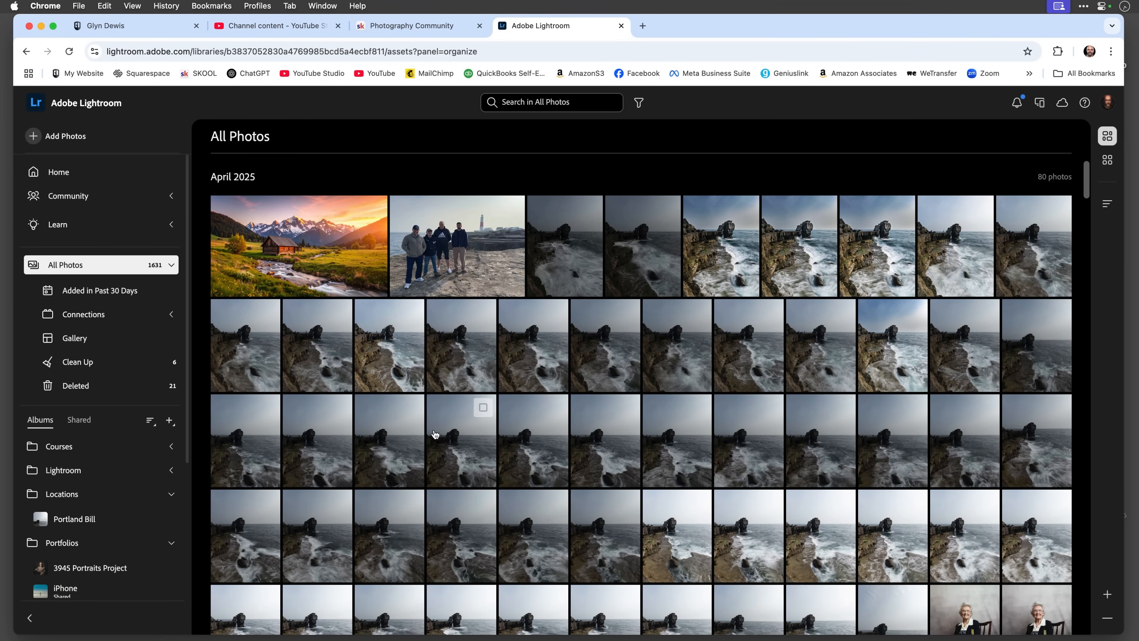
{"action": "mouse_move", "coordinate": [438, 376]}
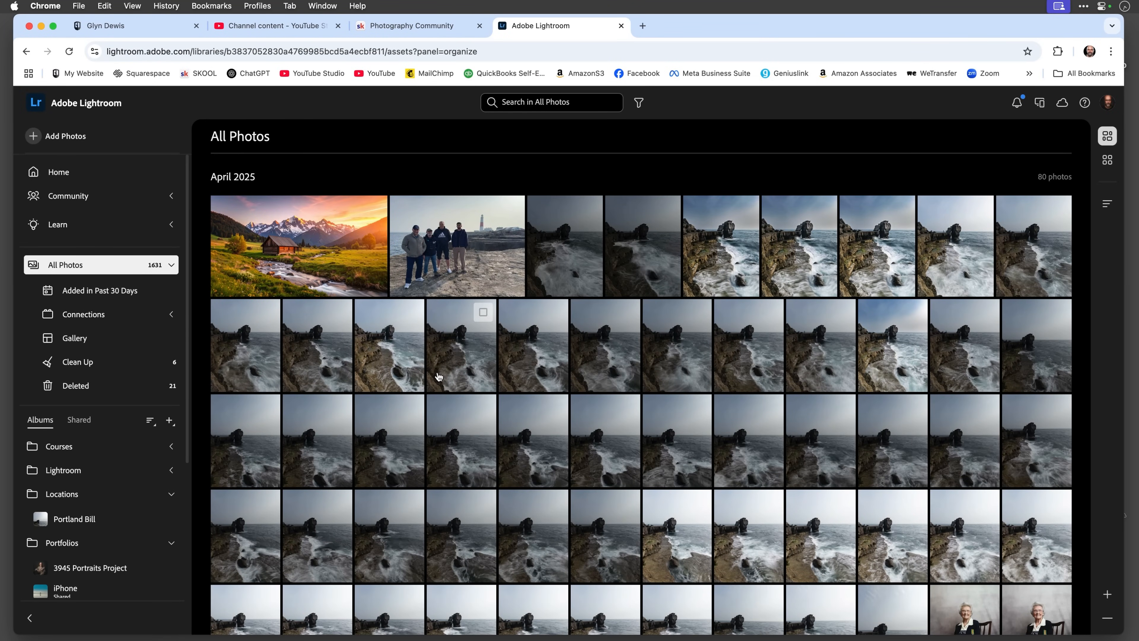
Open the Lr Conference 2025 album from the Albums sidebar
{"action": "left_click", "coordinate": [74, 518]}
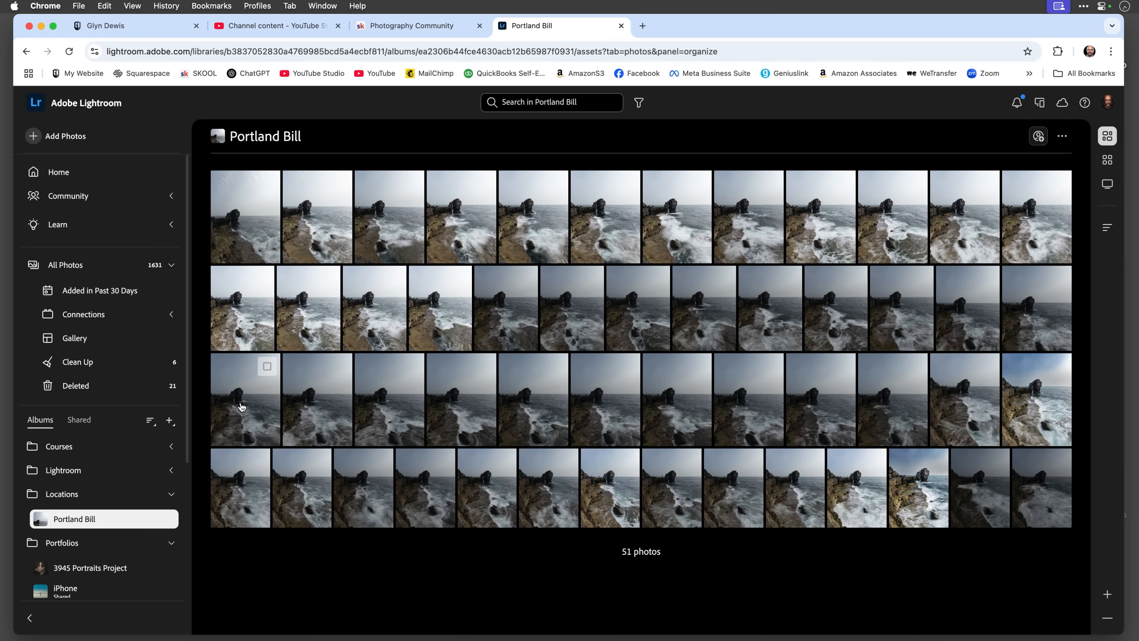
{"action": "mouse_move", "coordinate": [247, 413]}
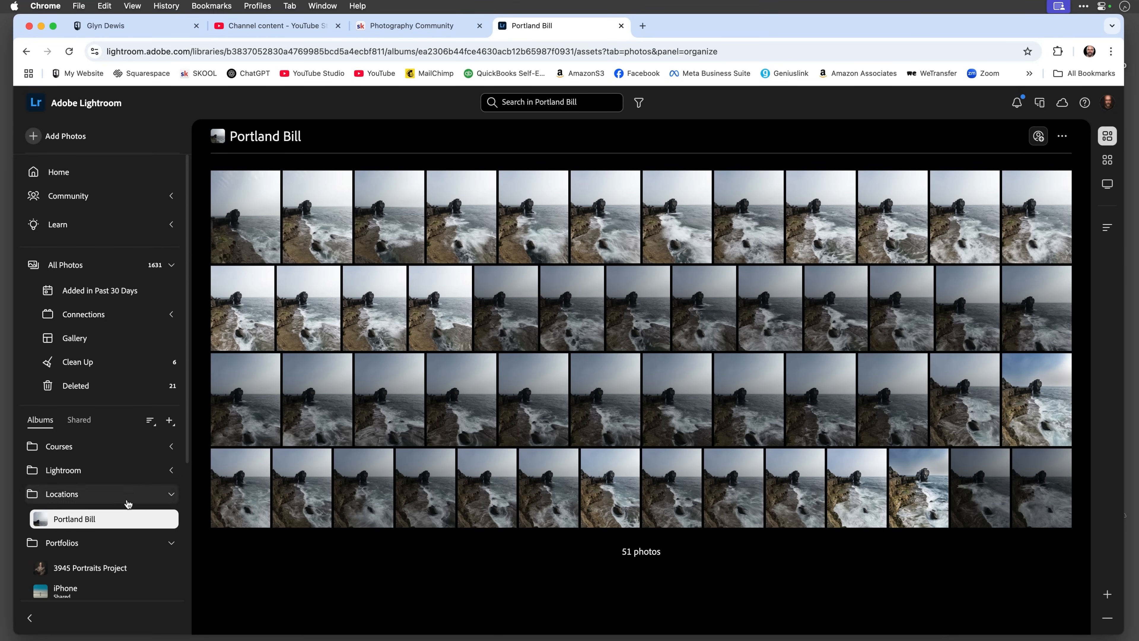
{"action": "scroll", "scroll_direction": "down", "scroll_amount": 3}
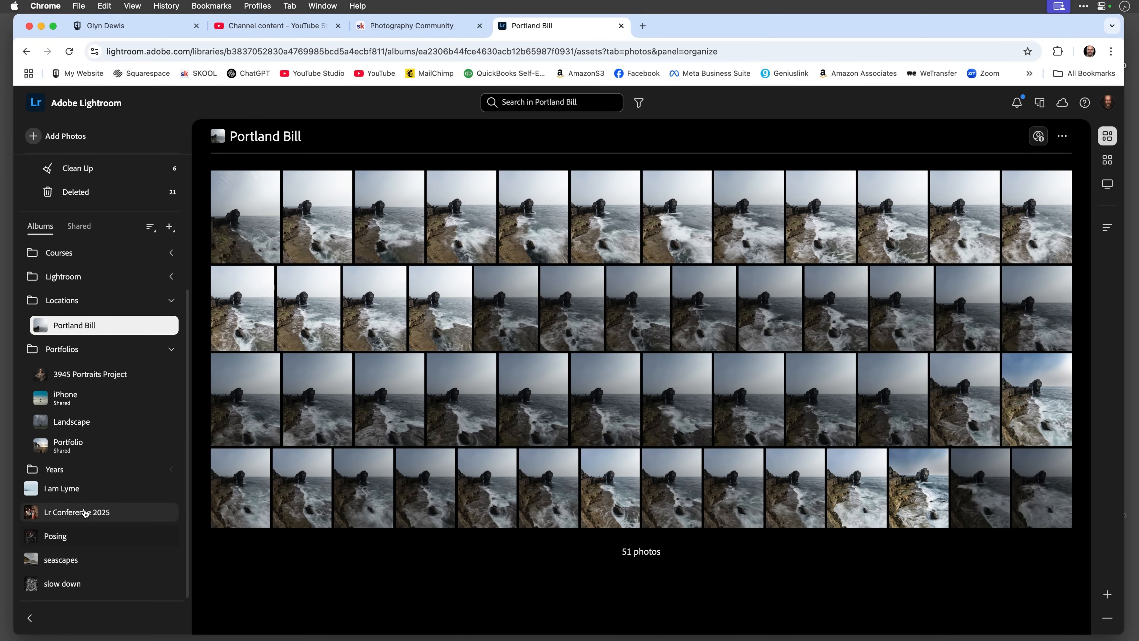
{"action": "left_click", "coordinate": [77, 512]}
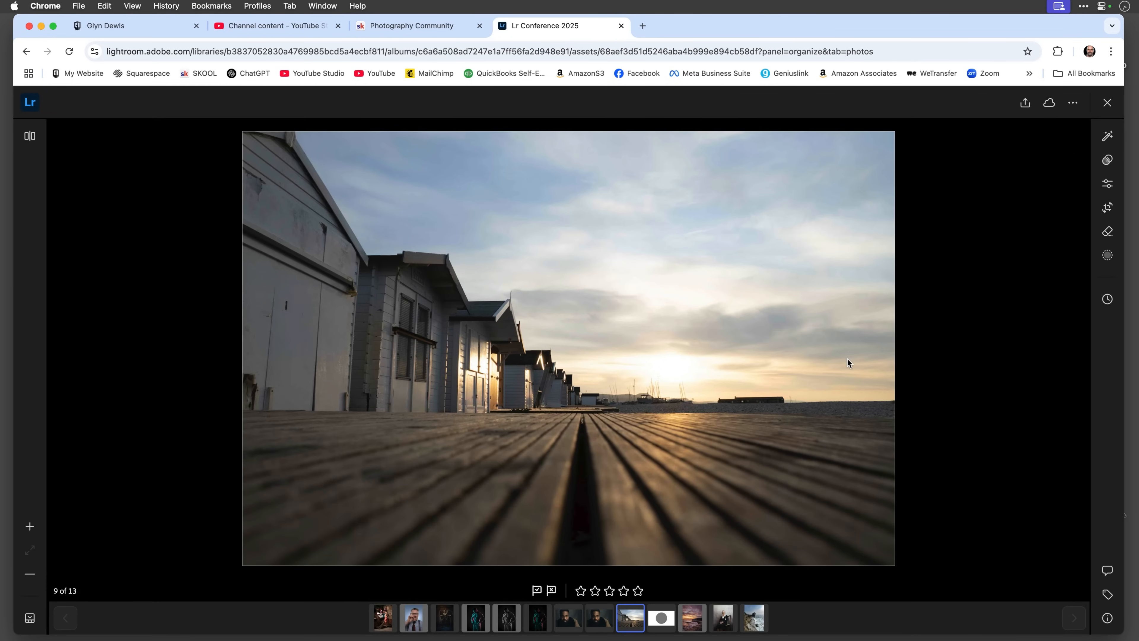
{"action": "mouse_move", "coordinate": [851, 358]}
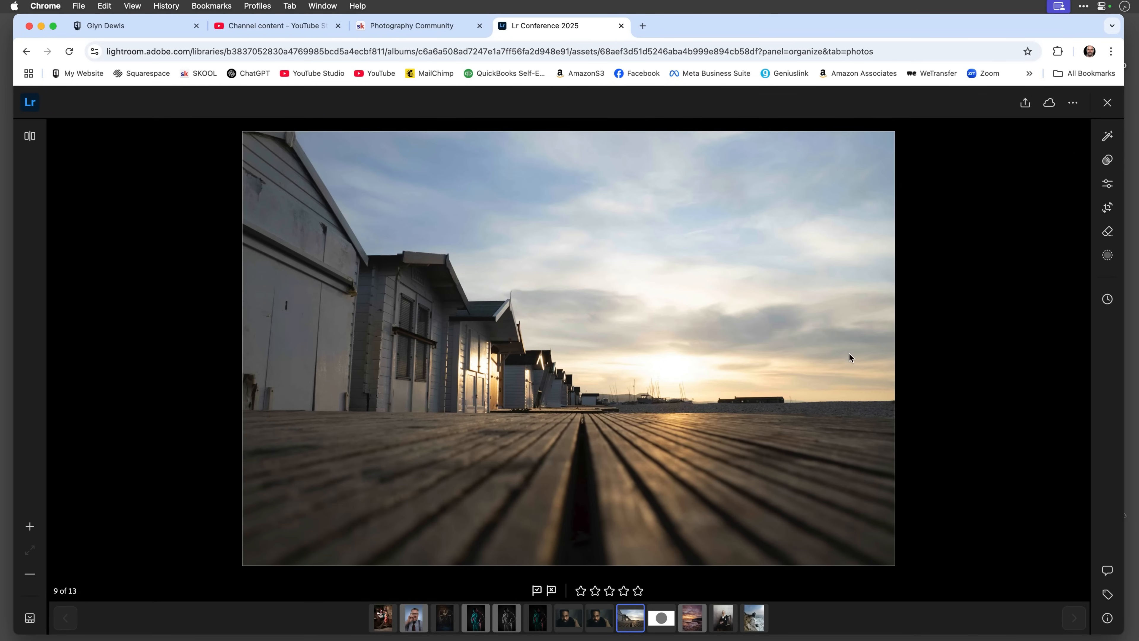
{"action": "mouse_move", "coordinate": [611, 271]}
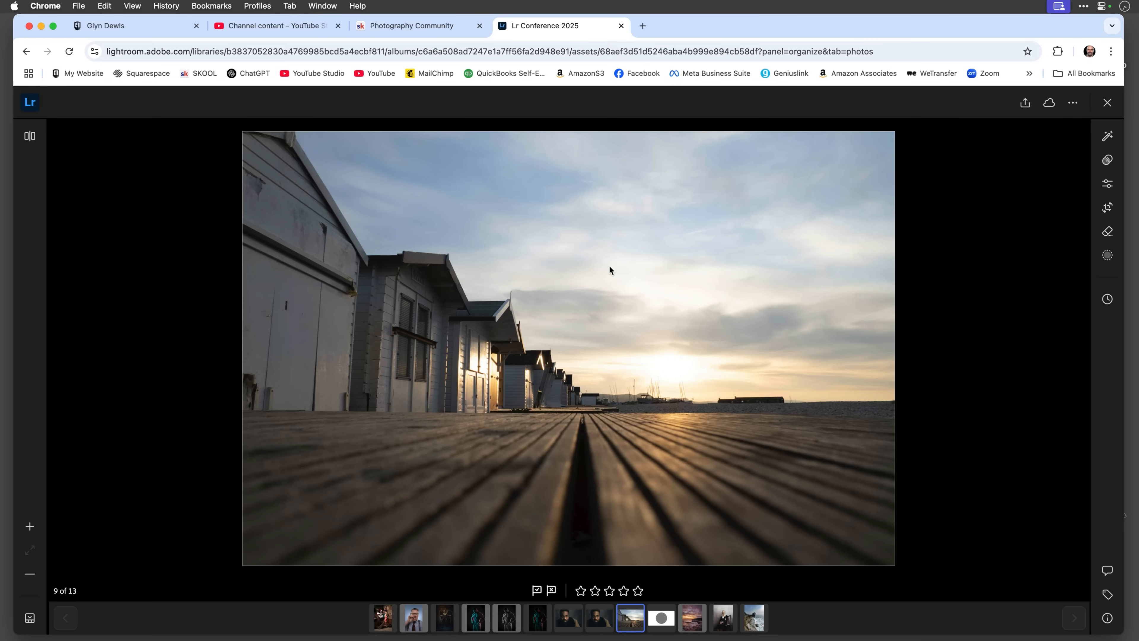
{"action": "mouse_move", "coordinate": [700, 317]}
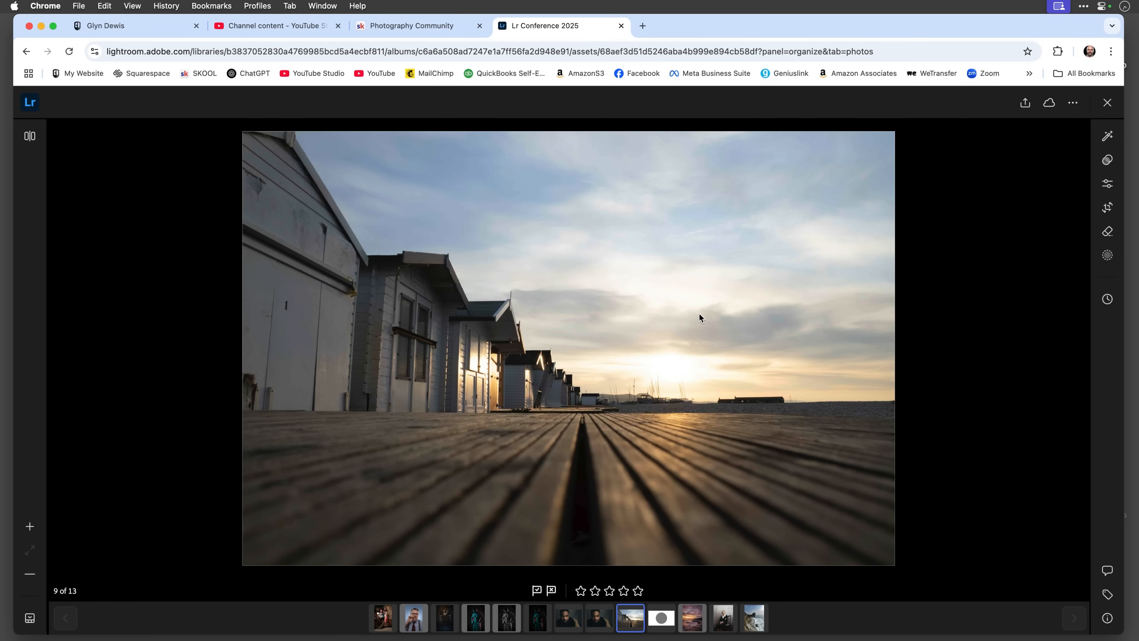
{"action": "mouse_move", "coordinate": [224, 329]}
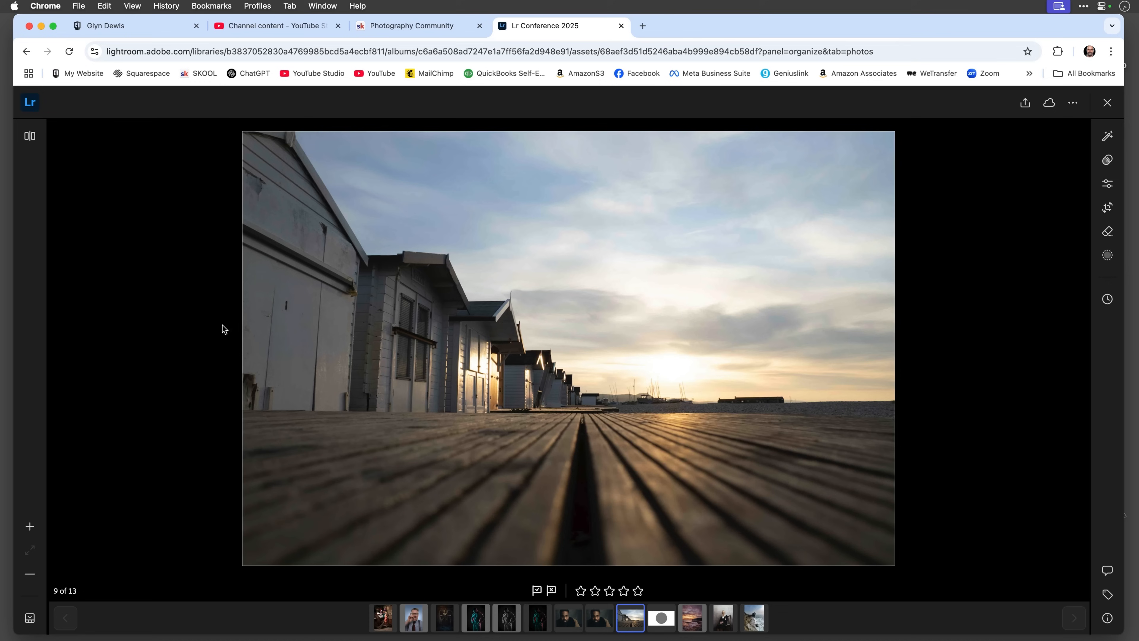
{"action": "mouse_move", "coordinate": [328, 310]}
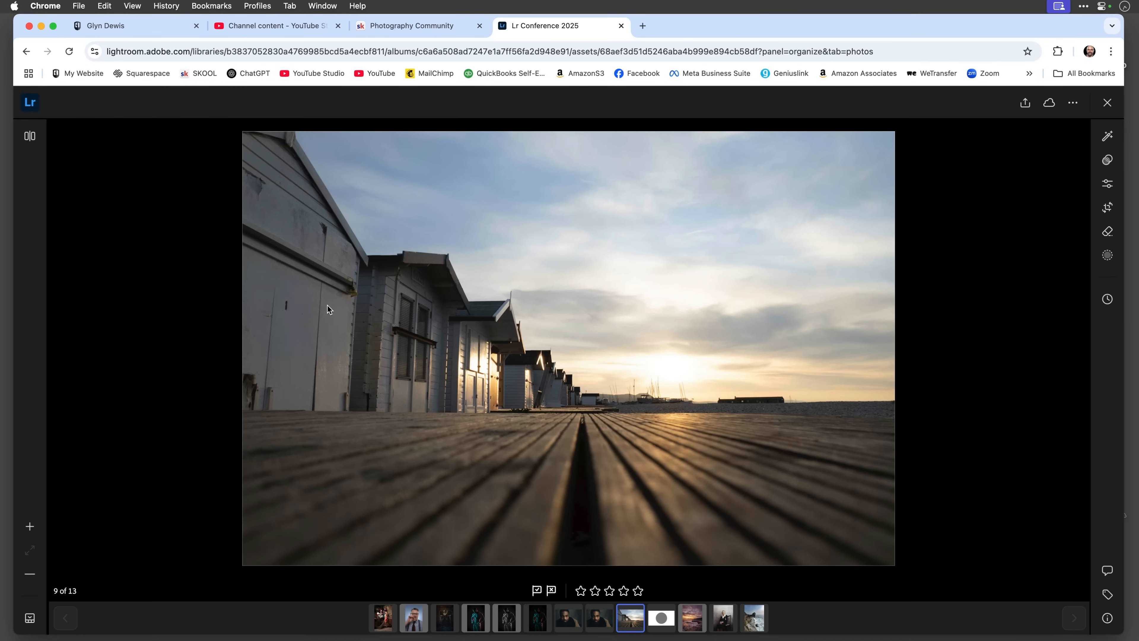
{"action": "mouse_move", "coordinate": [30, 618]}
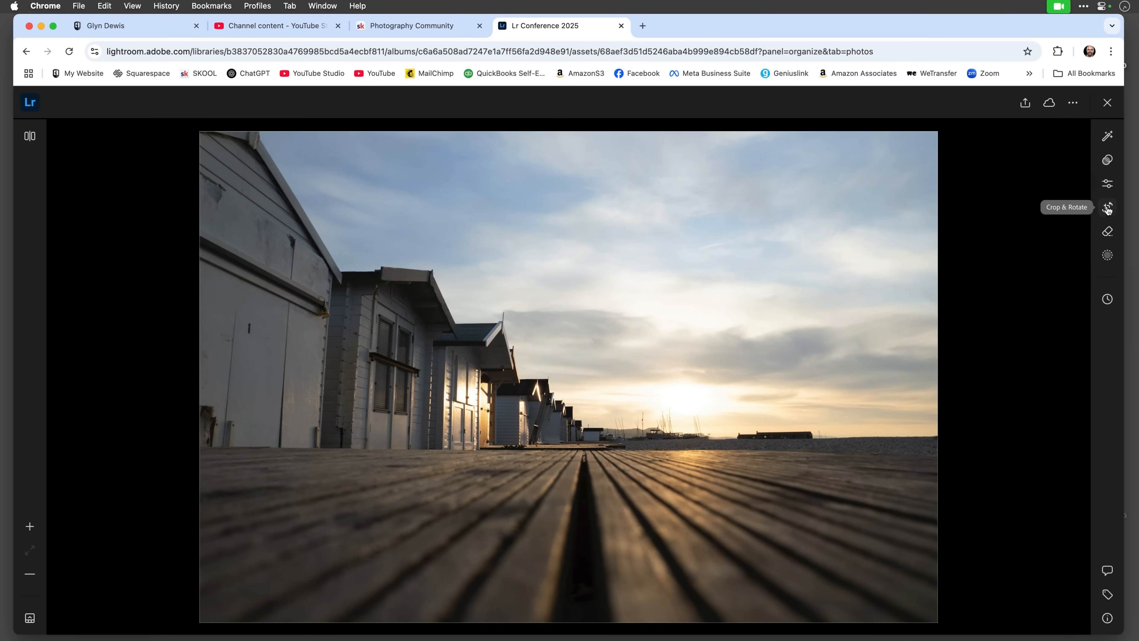
Set Upright to Auto in Crop & Geometry to straighten the beach huts
{"action": "left_click", "coordinate": [1107, 207]}
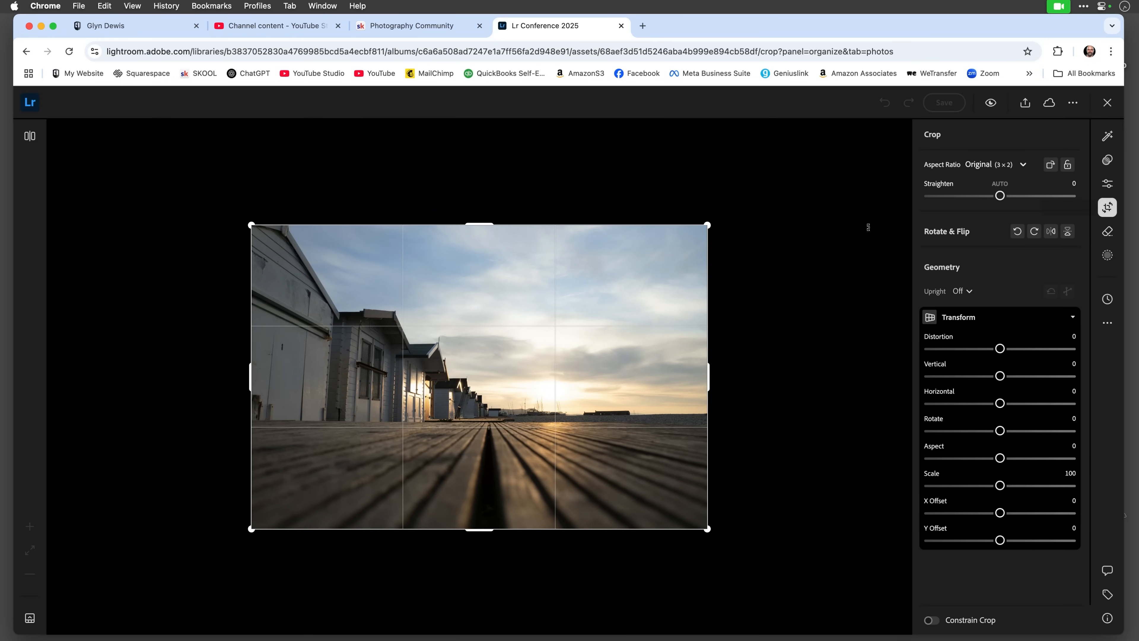
{"action": "mouse_move", "coordinate": [817, 298]}
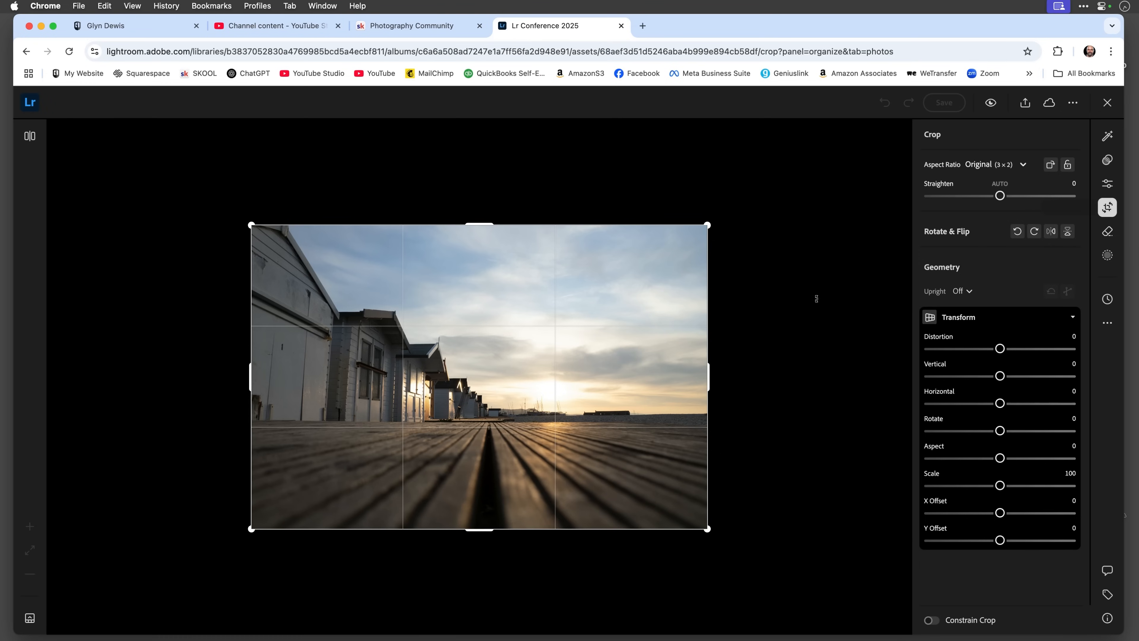
{"action": "left_click", "coordinate": [963, 291]}
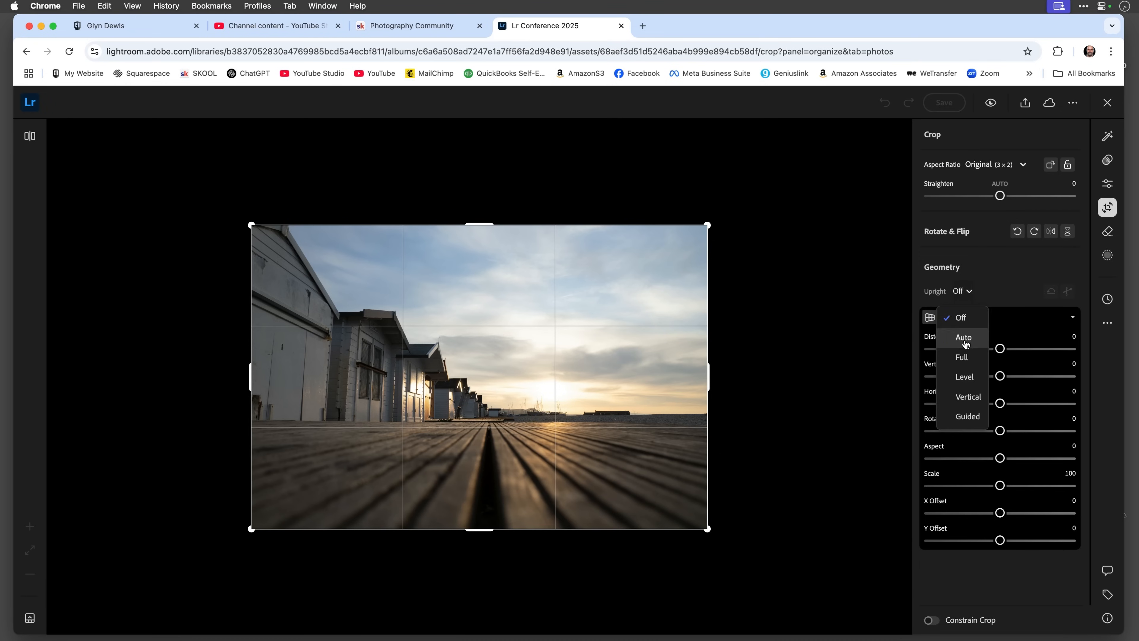
{"action": "left_click", "coordinate": [965, 337]}
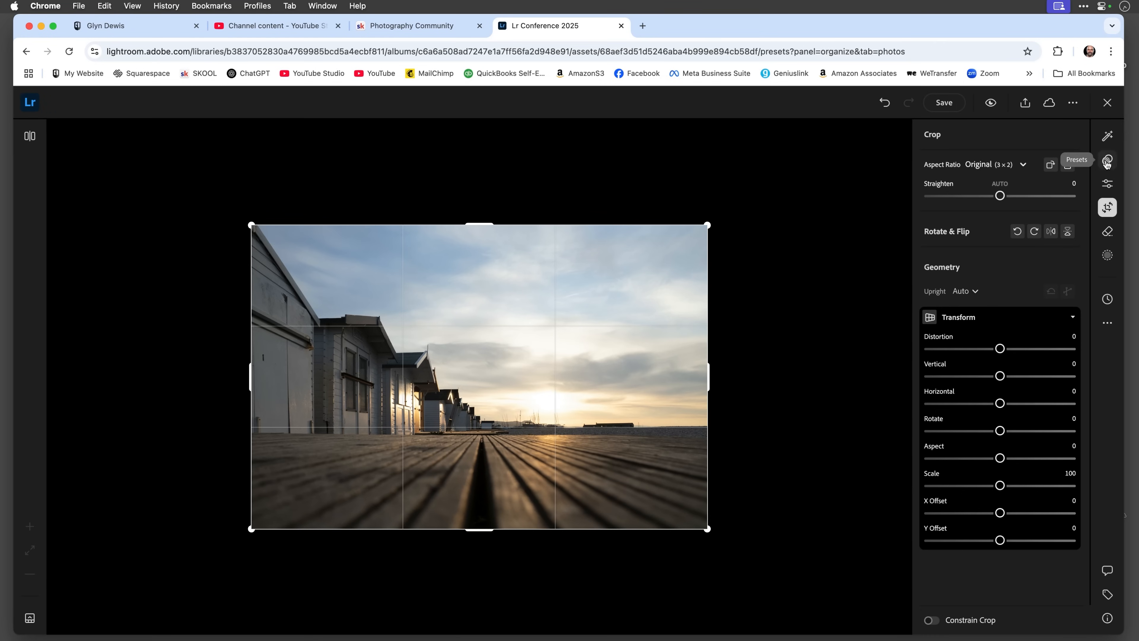
Apply the first warm orange sunset preset from the Recommended tab at amount 116
{"action": "left_click", "coordinate": [1108, 160]}
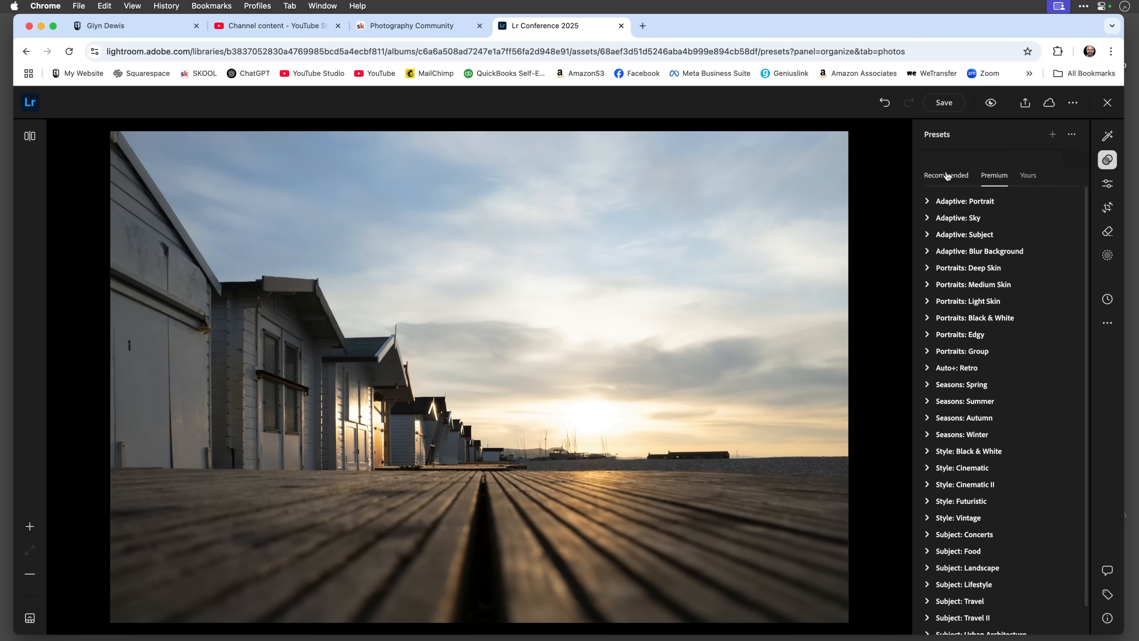
{"action": "left_click", "coordinate": [946, 175]}
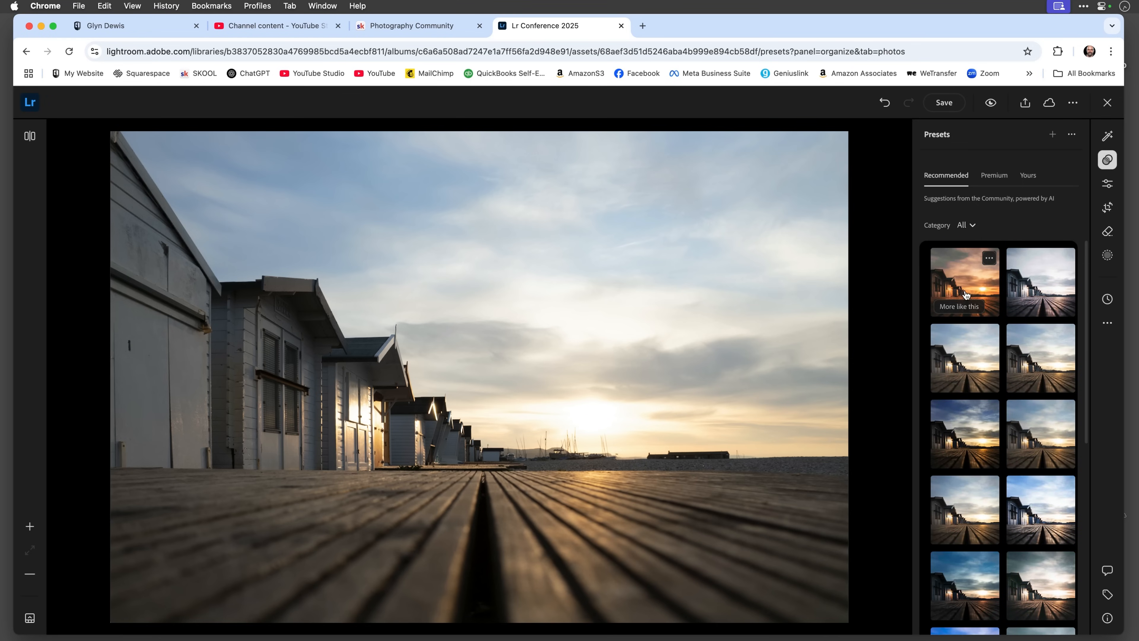
{"action": "mouse_move", "coordinate": [962, 281]}
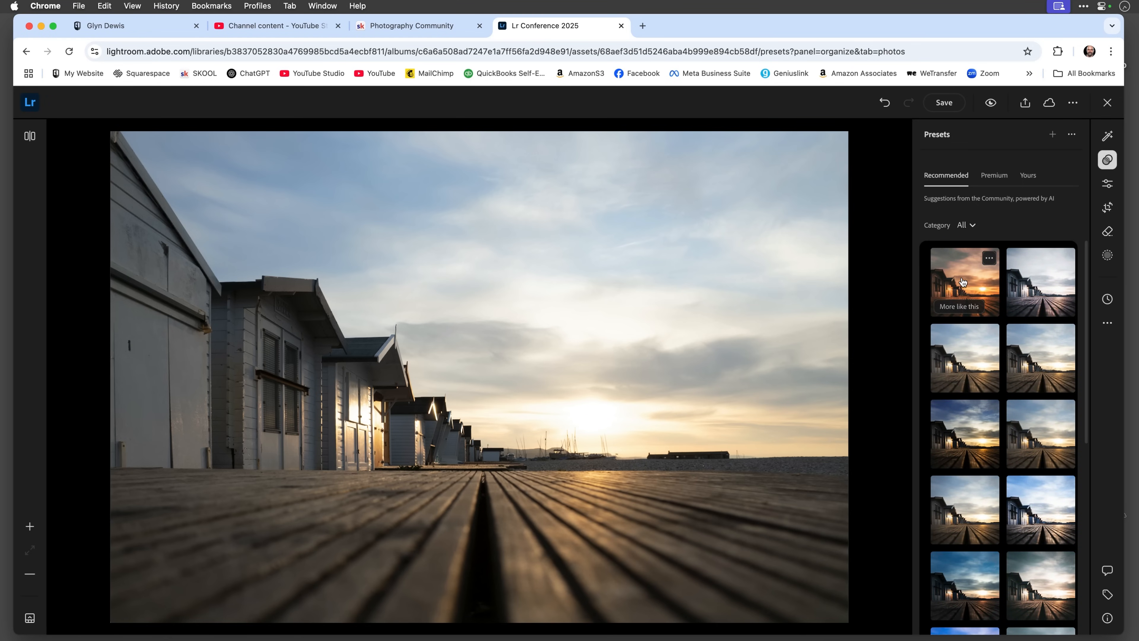
{"action": "left_click", "coordinate": [965, 282]}
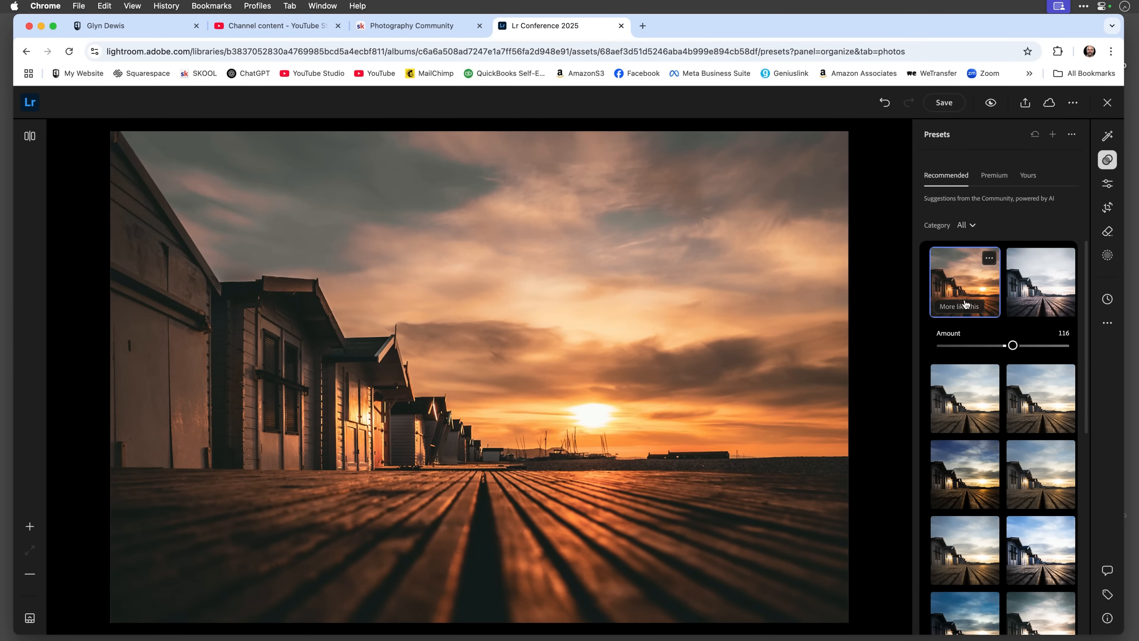
Use More like this and try the similar warm and darker presets
{"action": "left_click", "coordinate": [964, 306]}
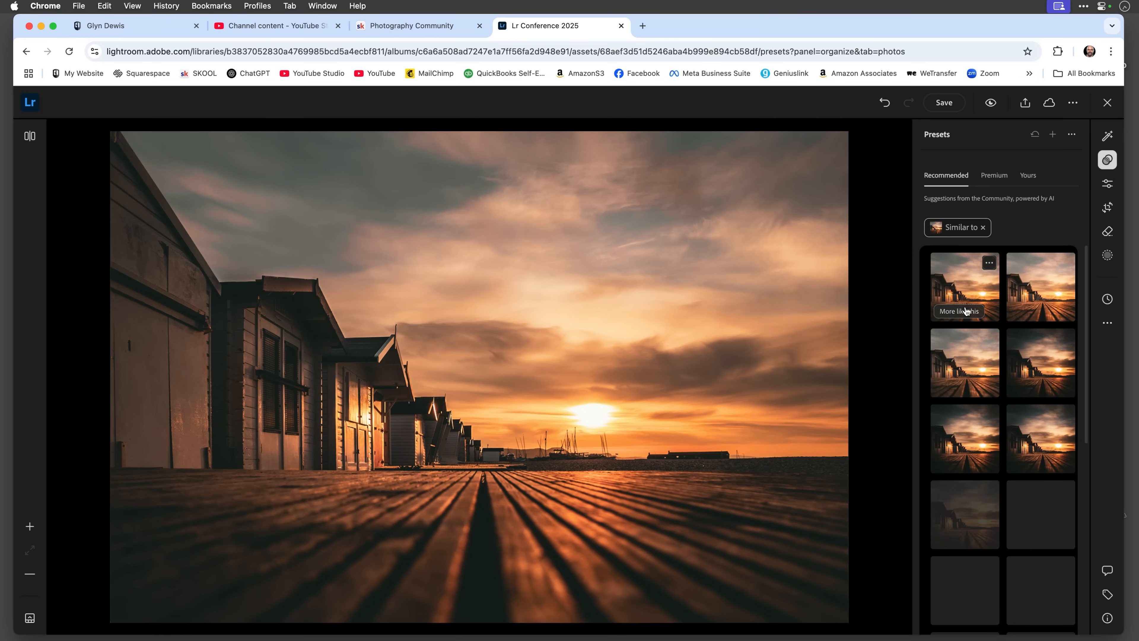
{"action": "scroll", "scroll_direction": "down", "scroll_amount": 3}
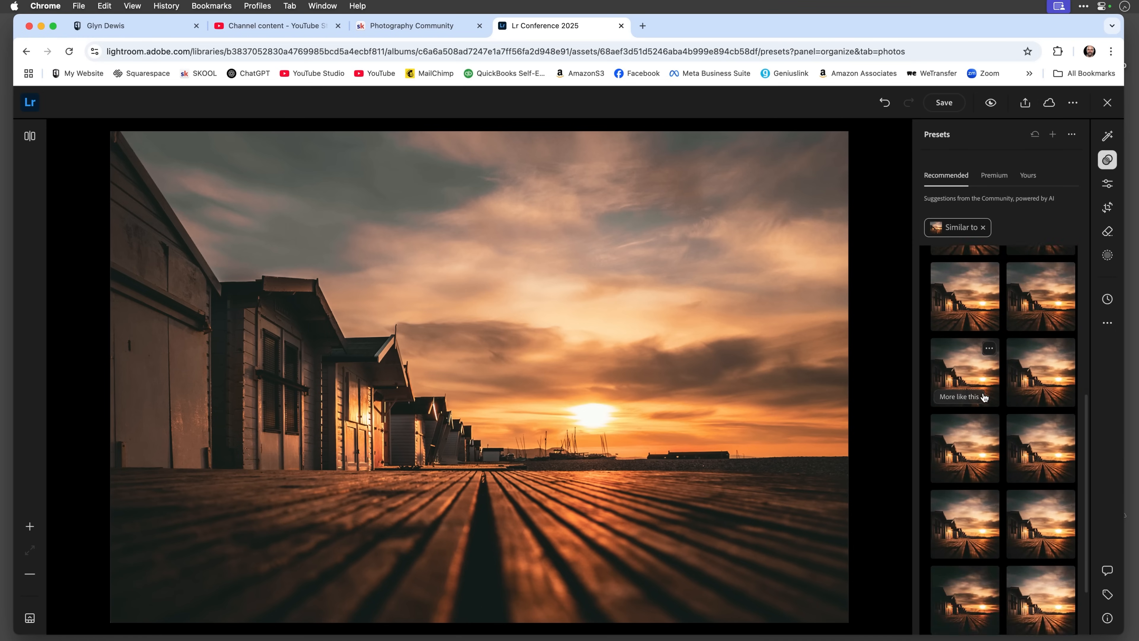
{"action": "scroll", "scroll_direction": "up", "scroll_amount": 3}
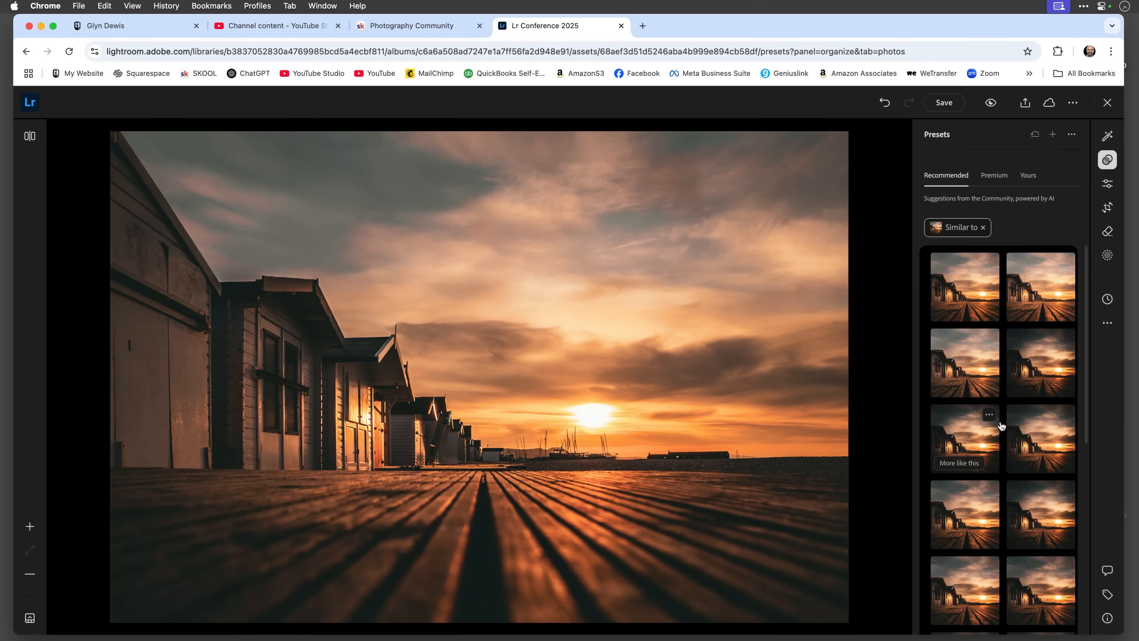
{"action": "left_click", "coordinate": [964, 407]}
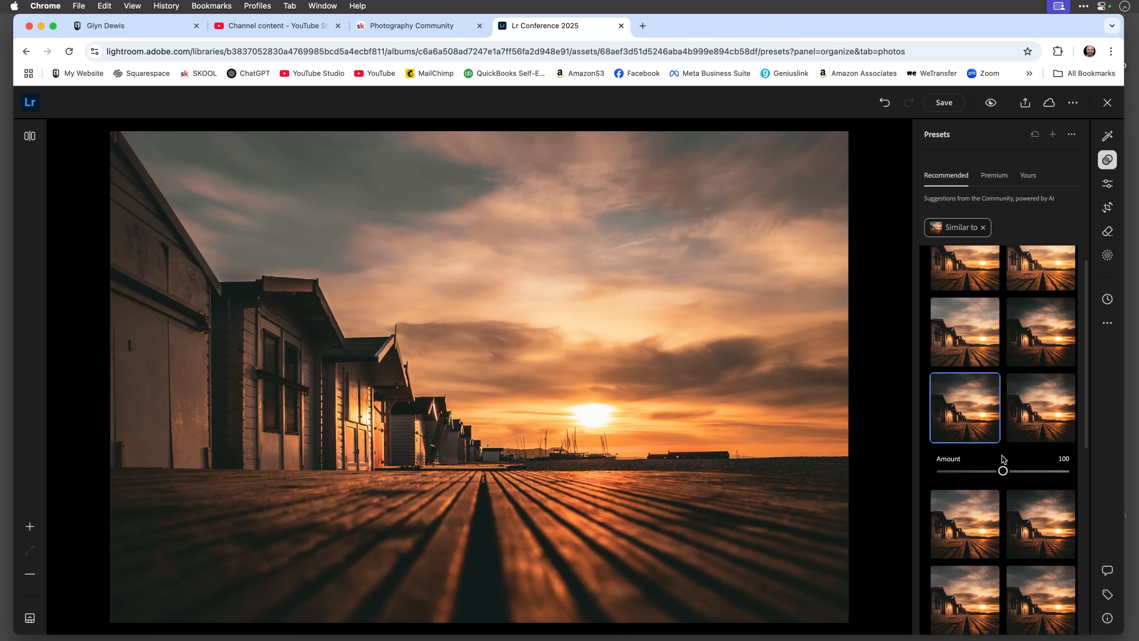
{"action": "left_click", "coordinate": [964, 483]}
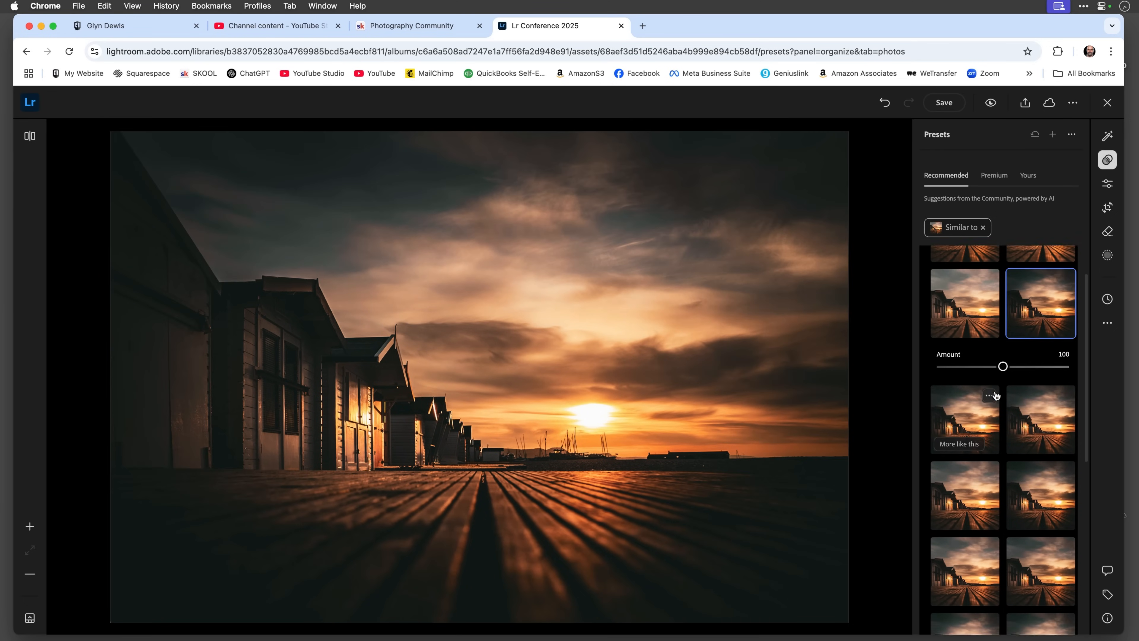
Settle on the bluer-sky similar preset at amount 126 and move on to Edit
{"action": "scroll", "scroll_direction": "down", "scroll_amount": 3}
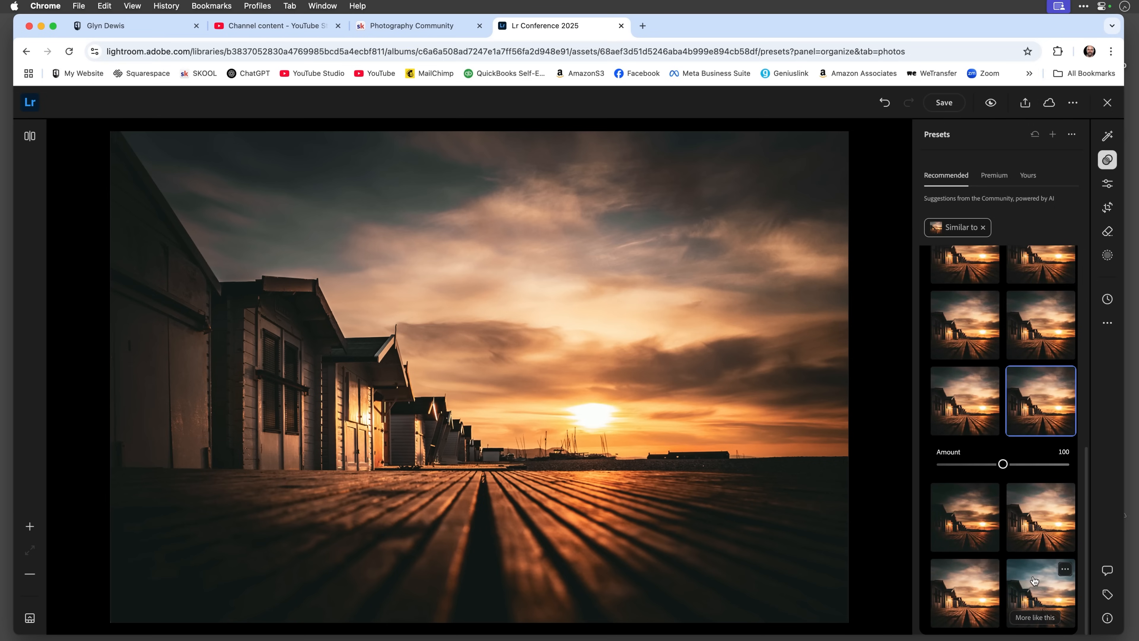
{"action": "left_click", "coordinate": [1040, 552]}
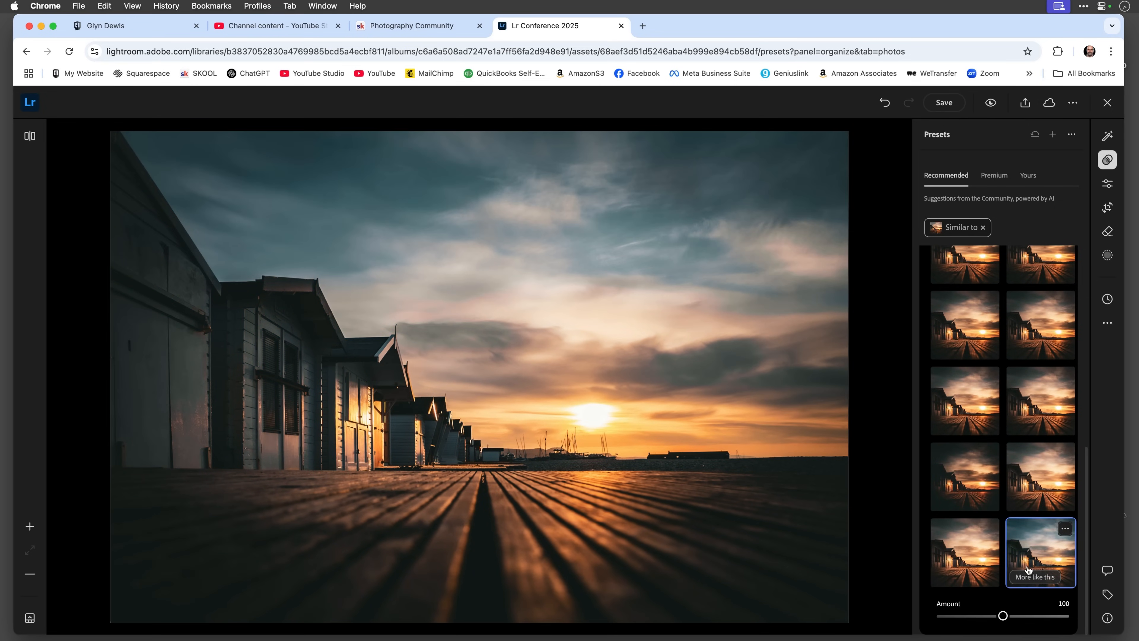
{"action": "mouse_move", "coordinate": [965, 553]}
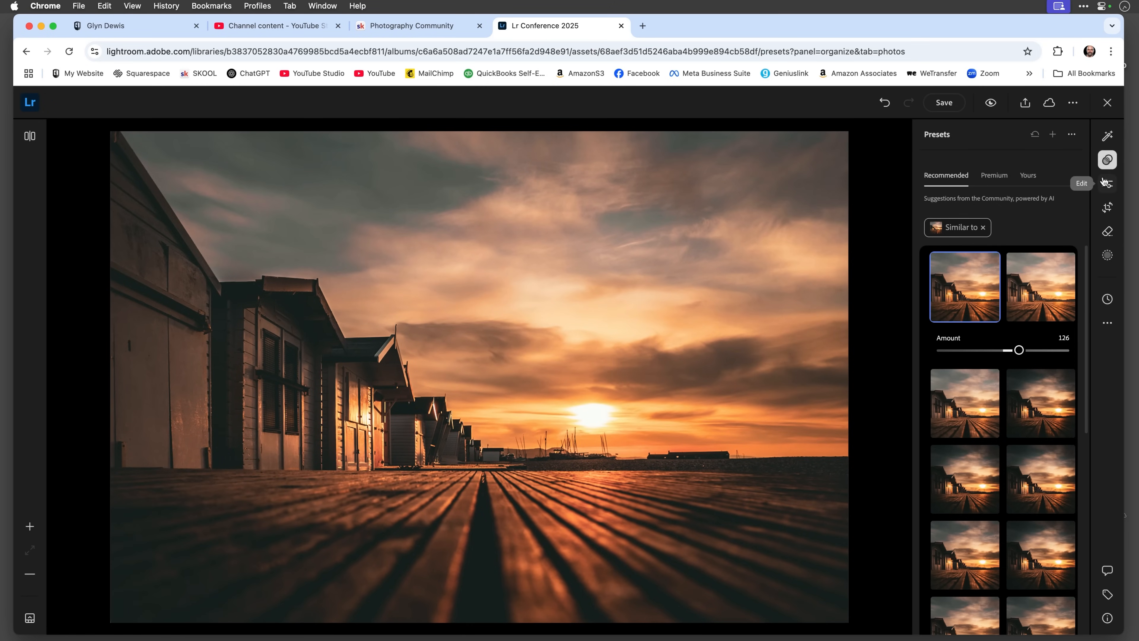
{"action": "left_click", "coordinate": [1107, 159]}
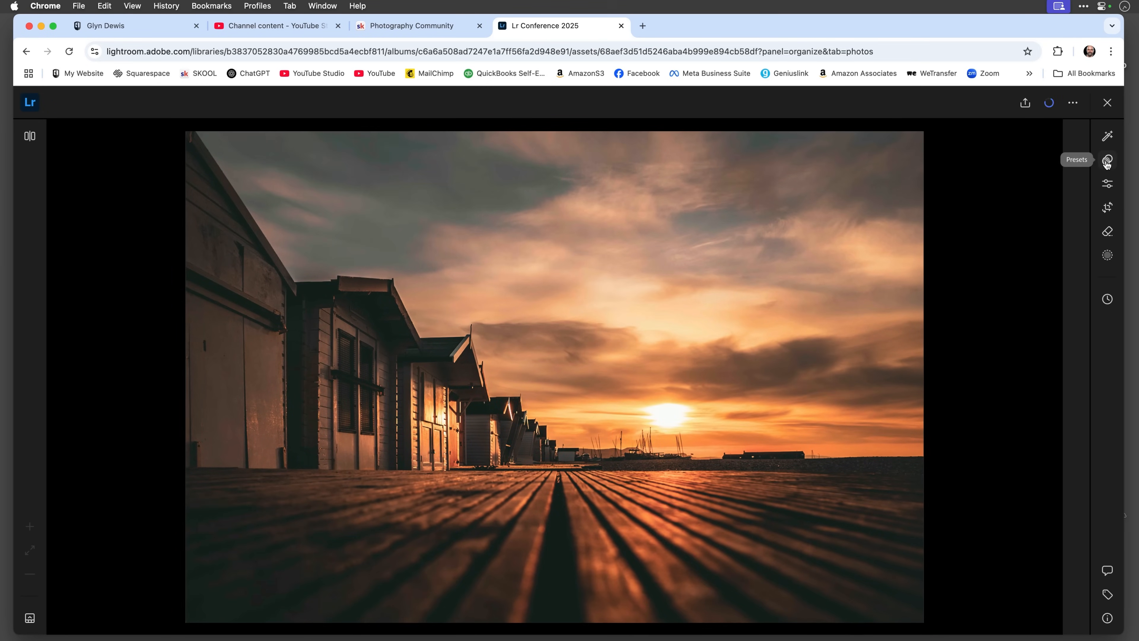
Ease Contrast to +62 in the Edit panel and bring up the Masking options
{"action": "left_click", "coordinate": [1107, 183]}
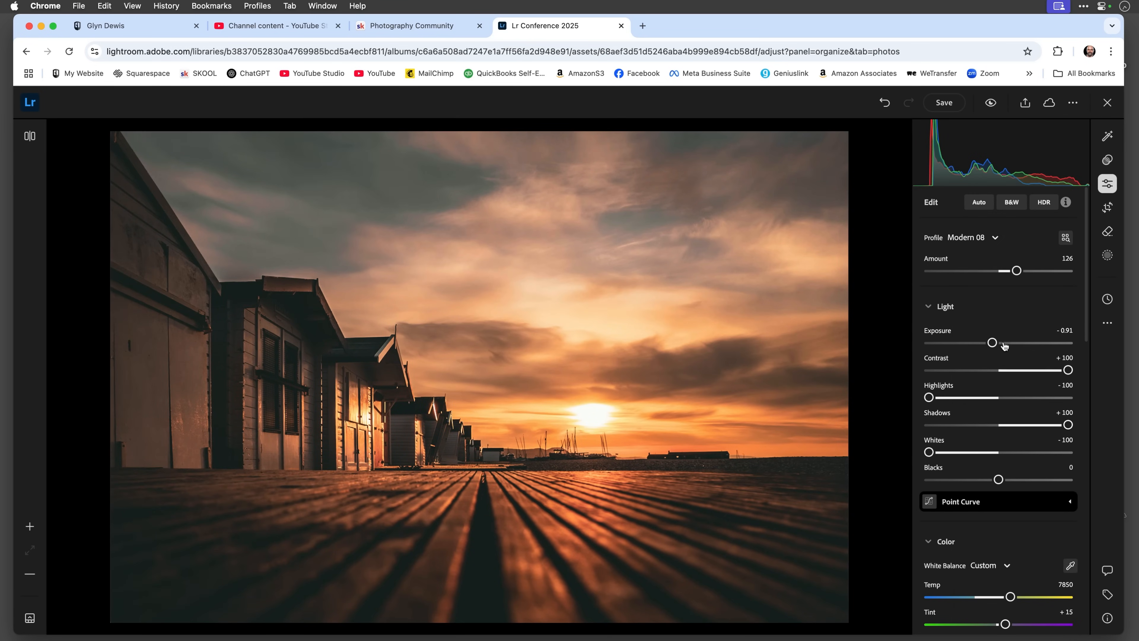
{"action": "scroll", "scroll_direction": "down", "scroll_amount": 3}
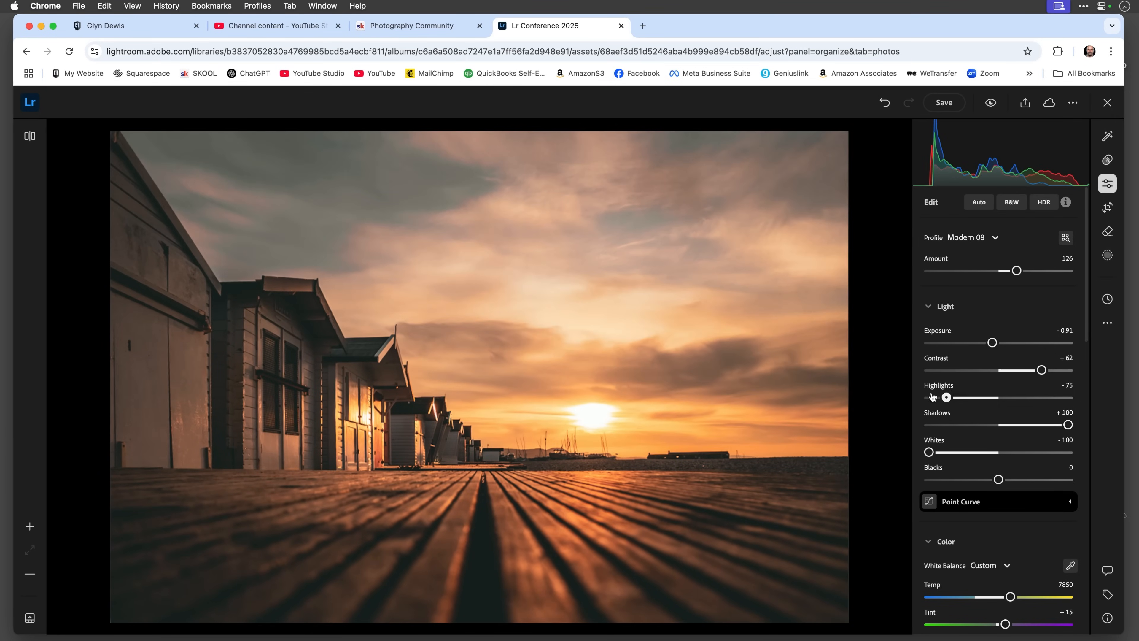
{"action": "scroll", "scroll_direction": "down", "scroll_amount": 3}
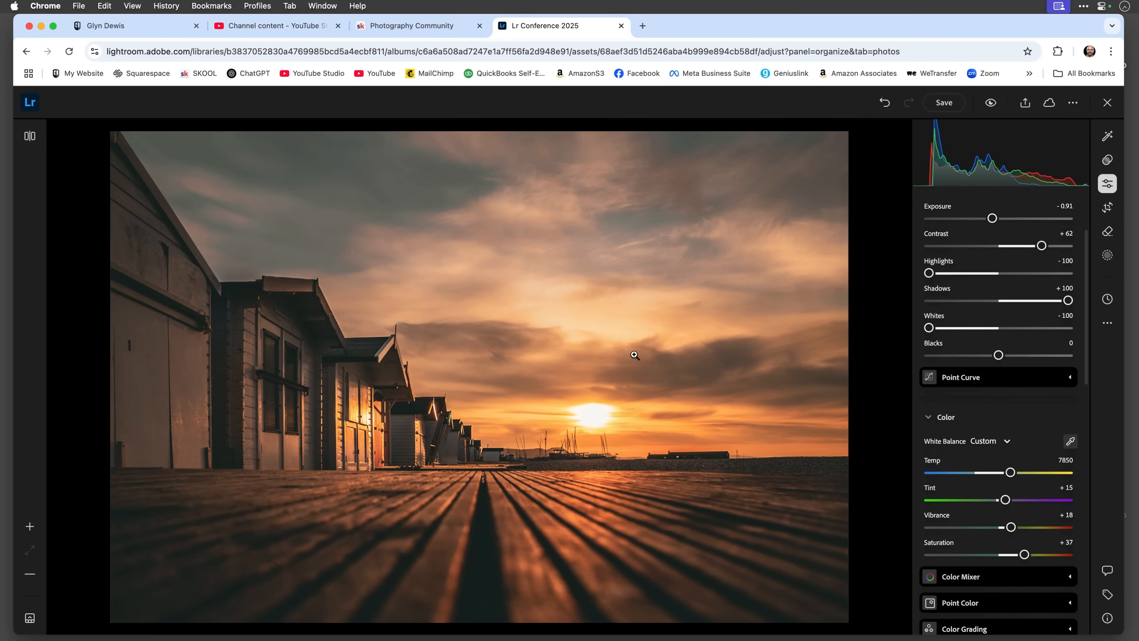
{"action": "mouse_move", "coordinate": [683, 302]}
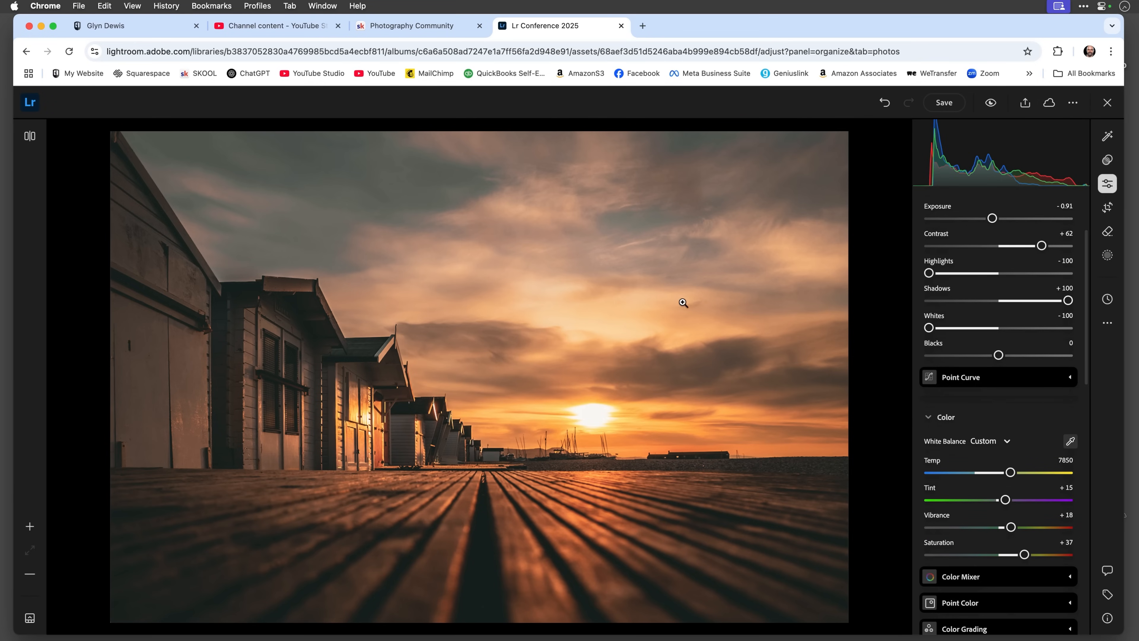
{"action": "left_click", "coordinate": [1107, 255]}
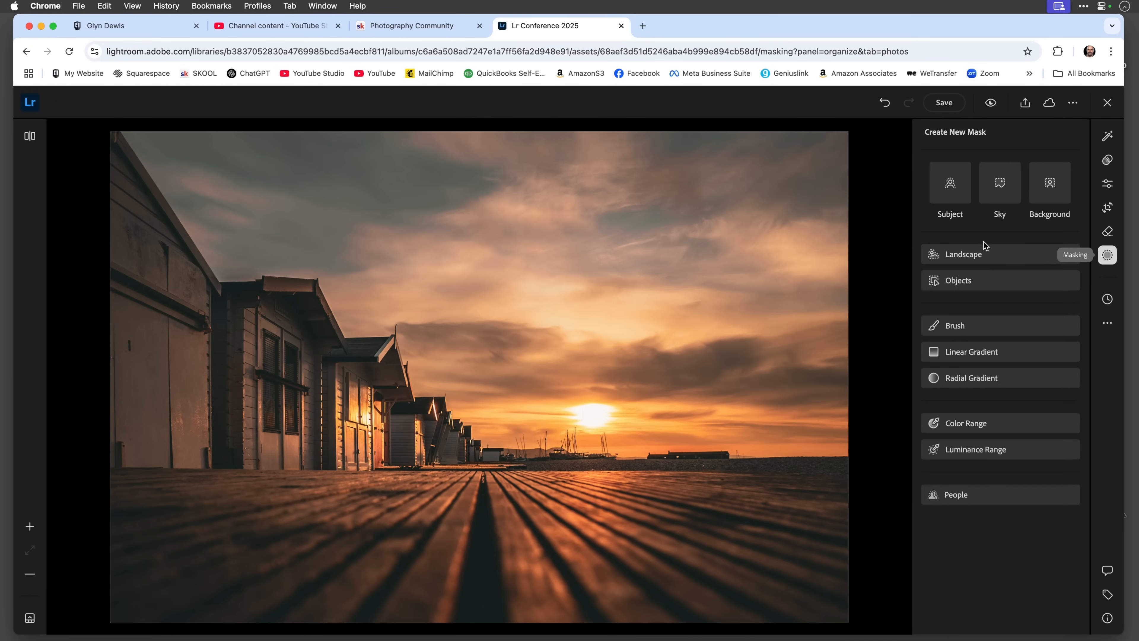
{"action": "mouse_move", "coordinate": [1121, 211]}
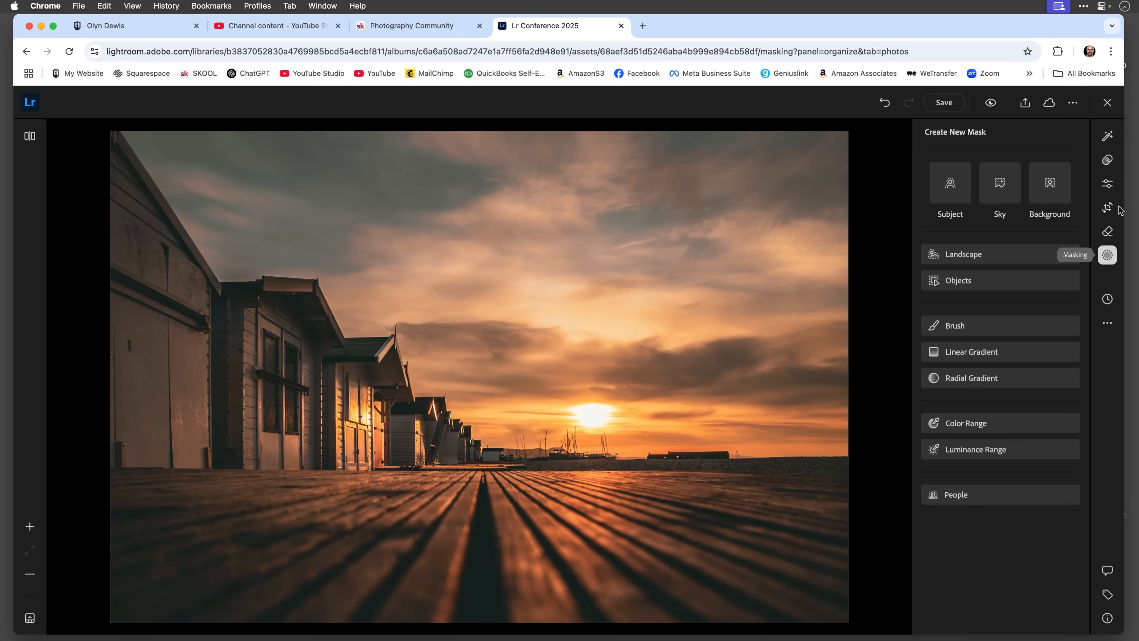
Apply the Golden Hour preset from Premium > Adaptive: Sky
{"action": "left_click", "coordinate": [1108, 159]}
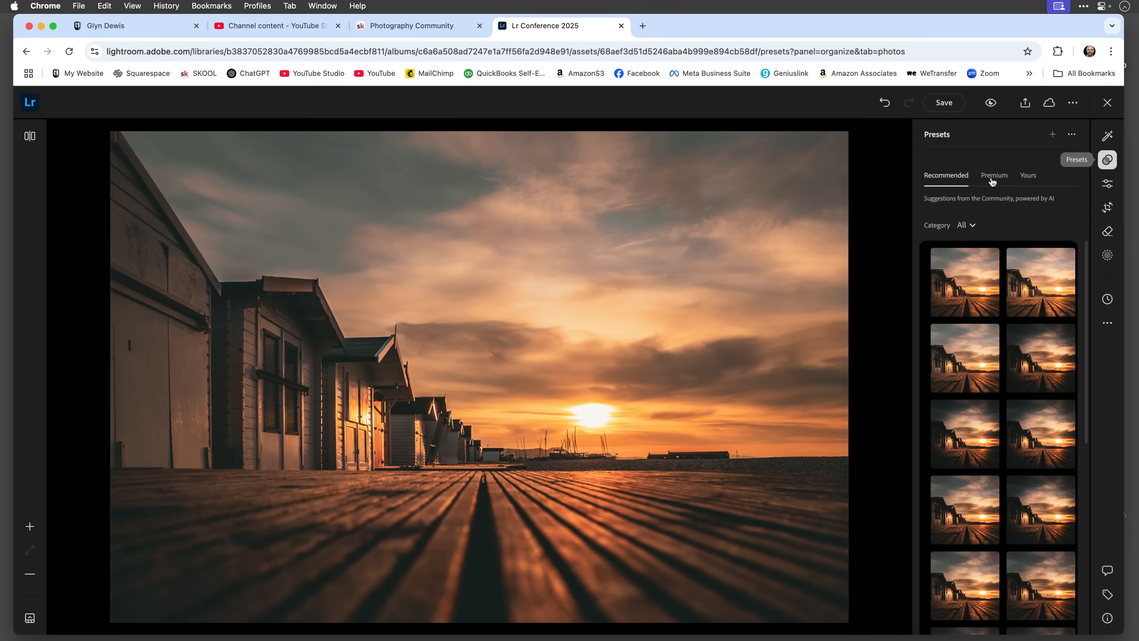
{"action": "left_click", "coordinate": [994, 175]}
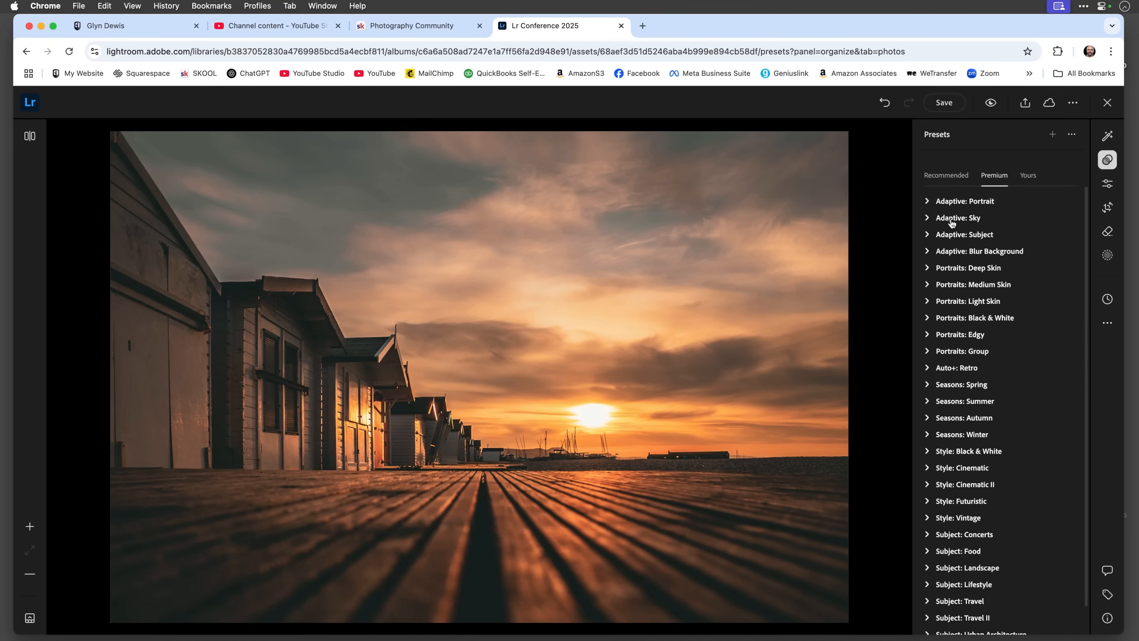
{"action": "left_click", "coordinate": [958, 218]}
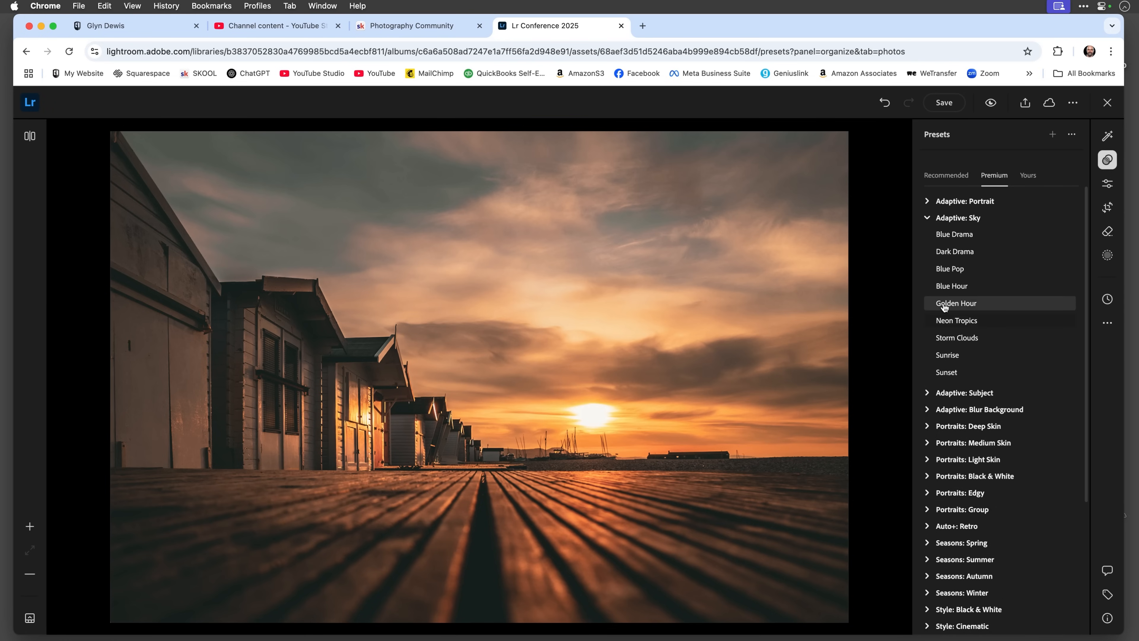
{"action": "left_click", "coordinate": [956, 303]}
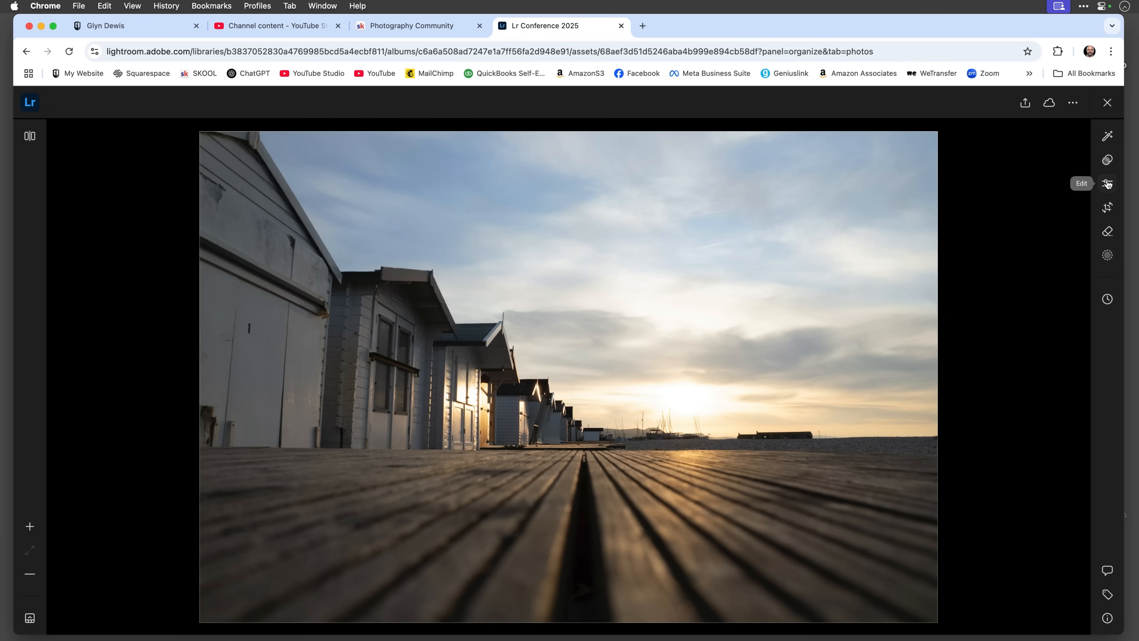
Reopen the adjustments and scroll to Effects showing Texture +52 and Clarity +38
{"action": "left_click", "coordinate": [1107, 184]}
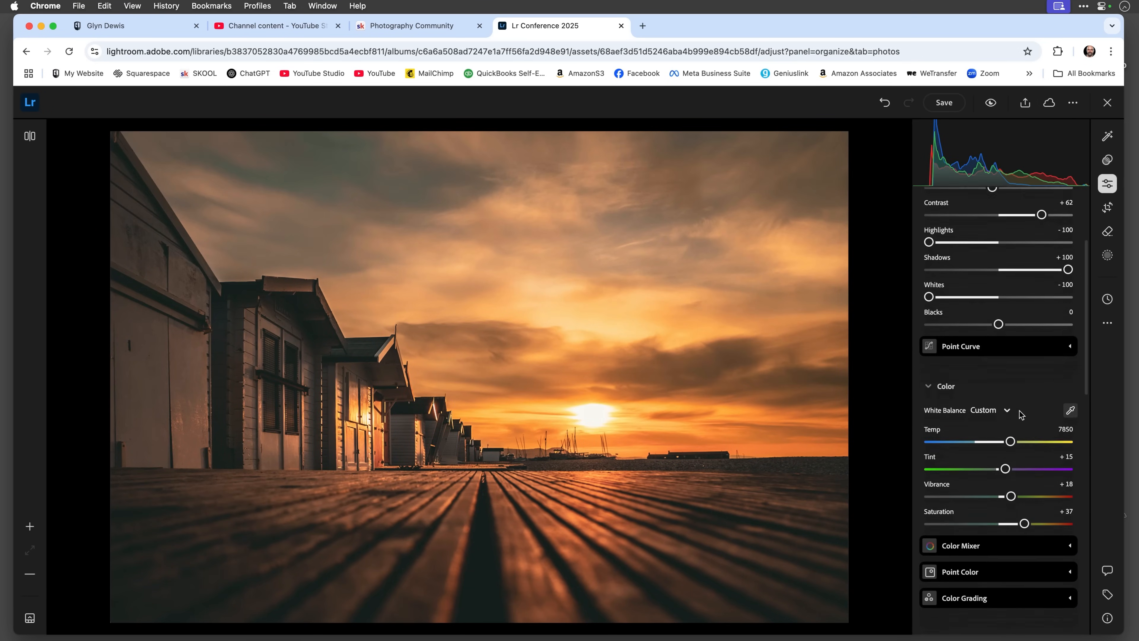
{"action": "scroll", "scroll_direction": "down", "scroll_amount": 3}
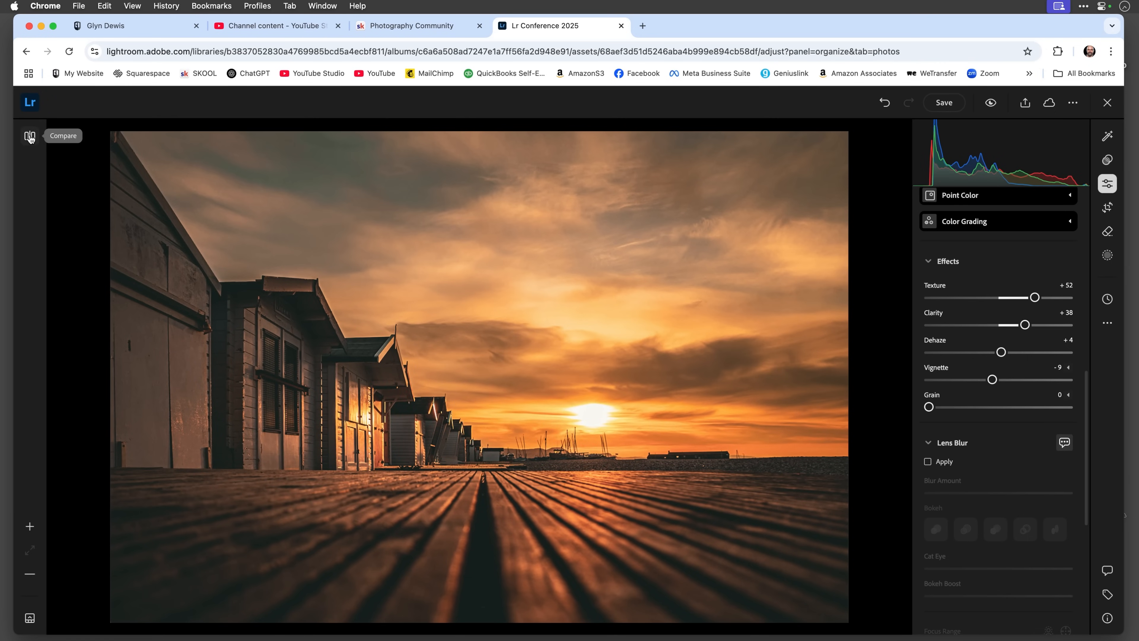
{"action": "left_click", "coordinate": [30, 136]}
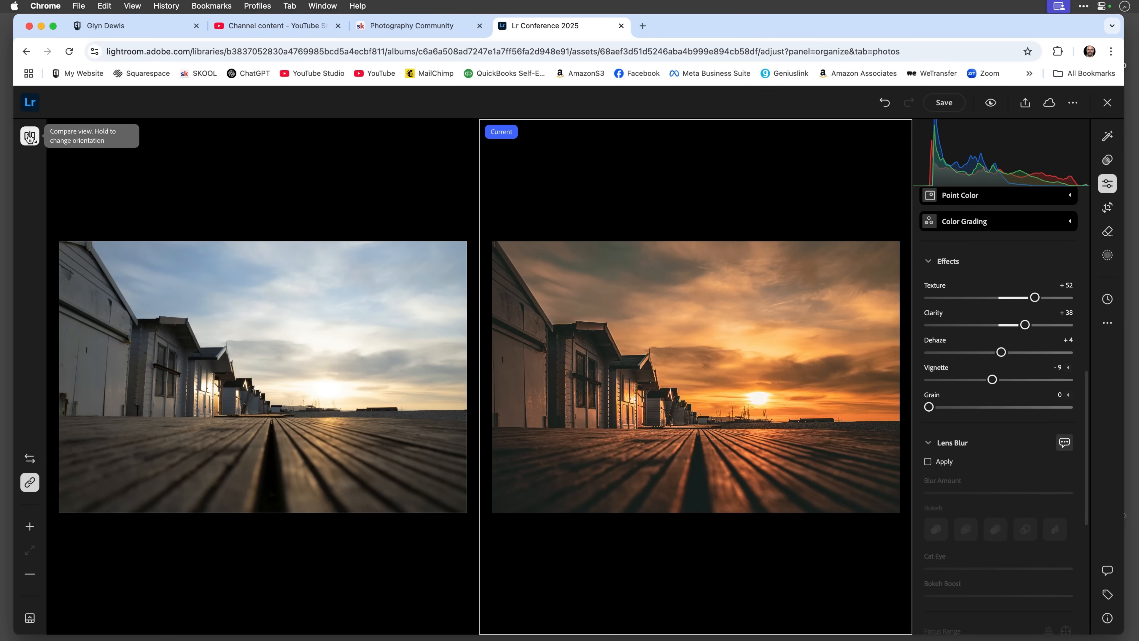
{"action": "left_click", "coordinate": [29, 136]}
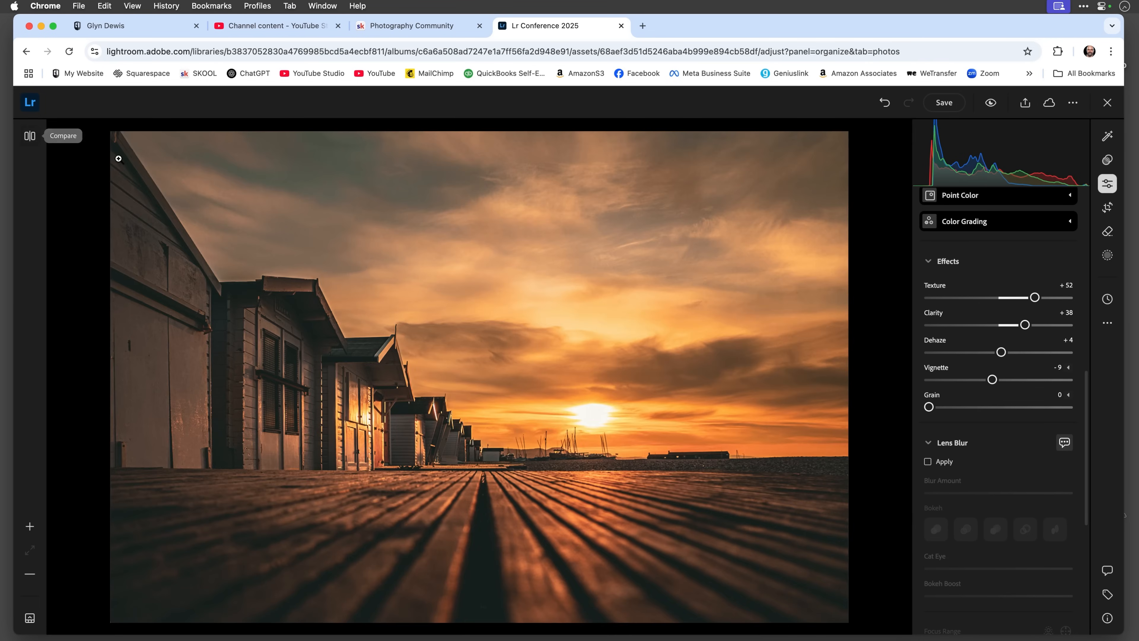